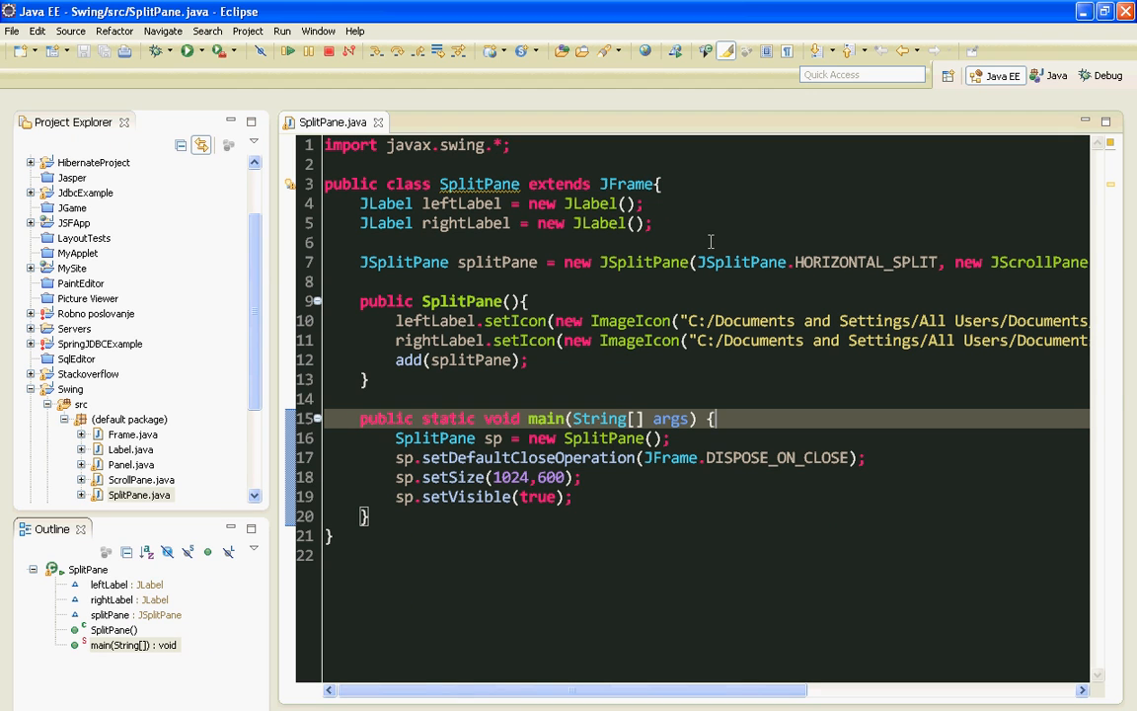
{"action": "mouse_move", "coordinate": [687, 233]}
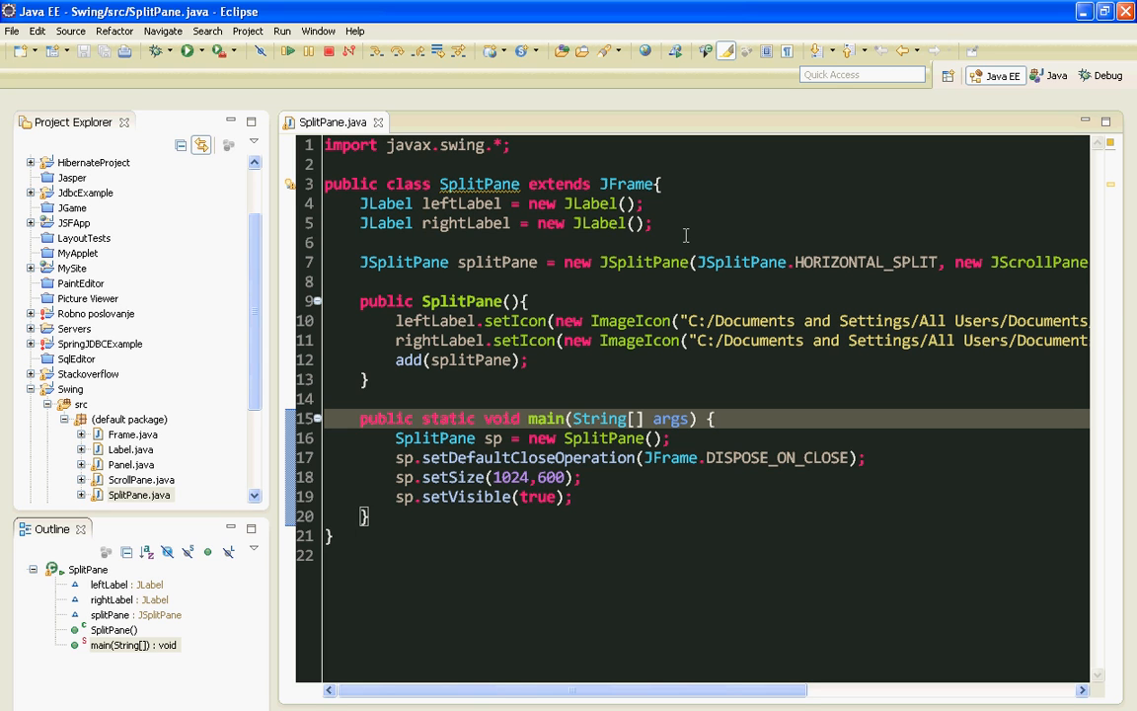
{"action": "mouse_move", "coordinate": [680, 221]}
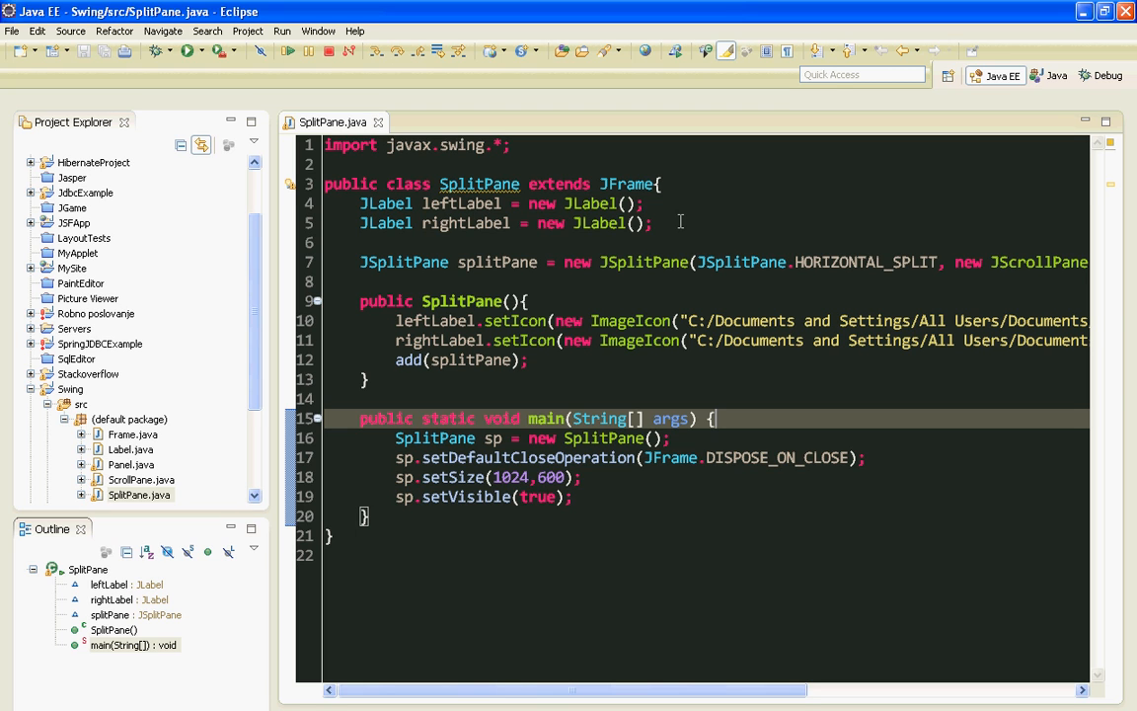
{"action": "mouse_move", "coordinate": [670, 241]}
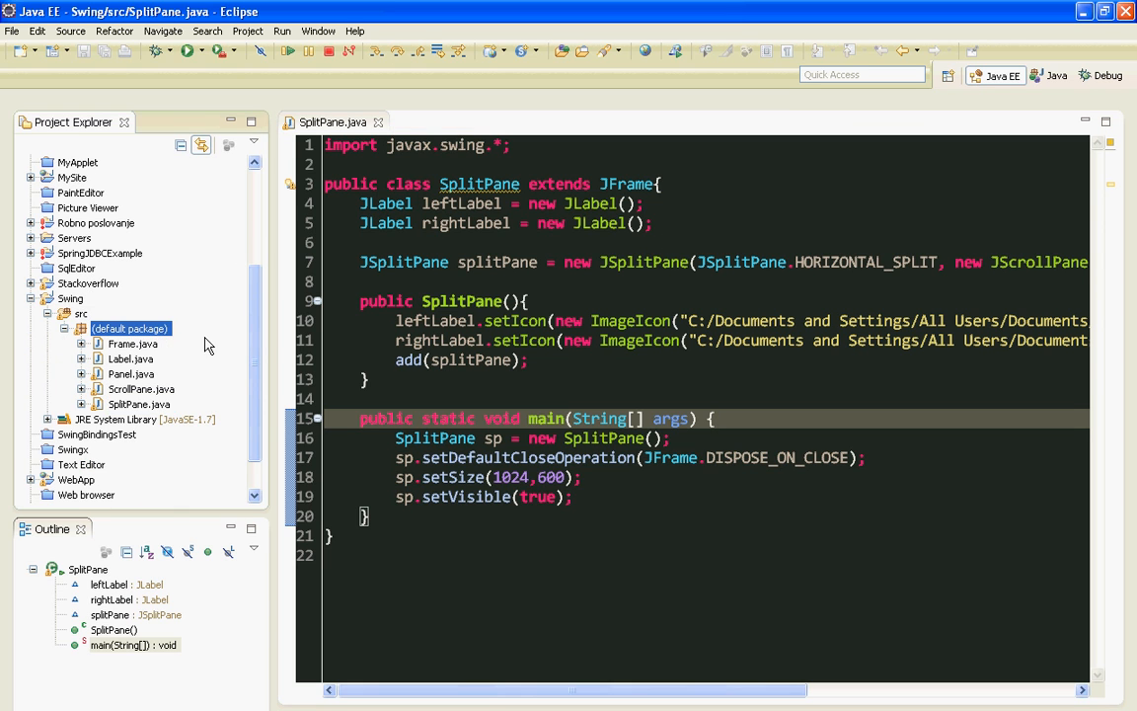
- Create a new class named TabbedPane with a main method stub in the default package
{"action": "right_click", "coordinate": [128, 328]}
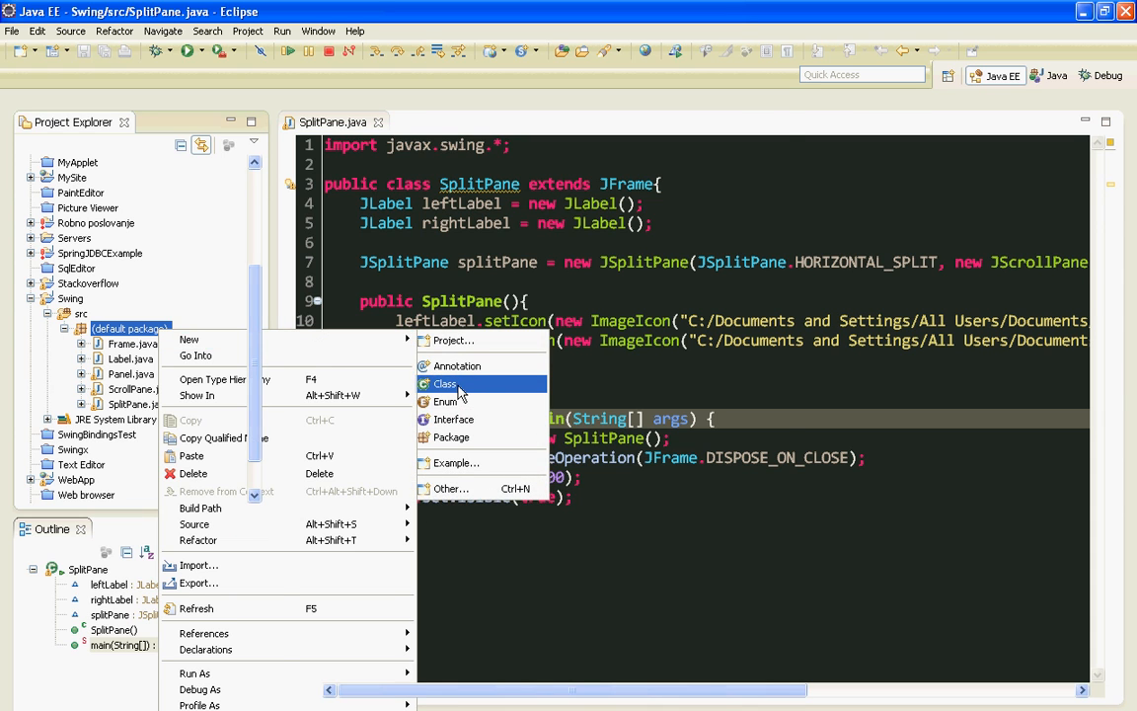
{"action": "left_click", "coordinate": [443, 383]}
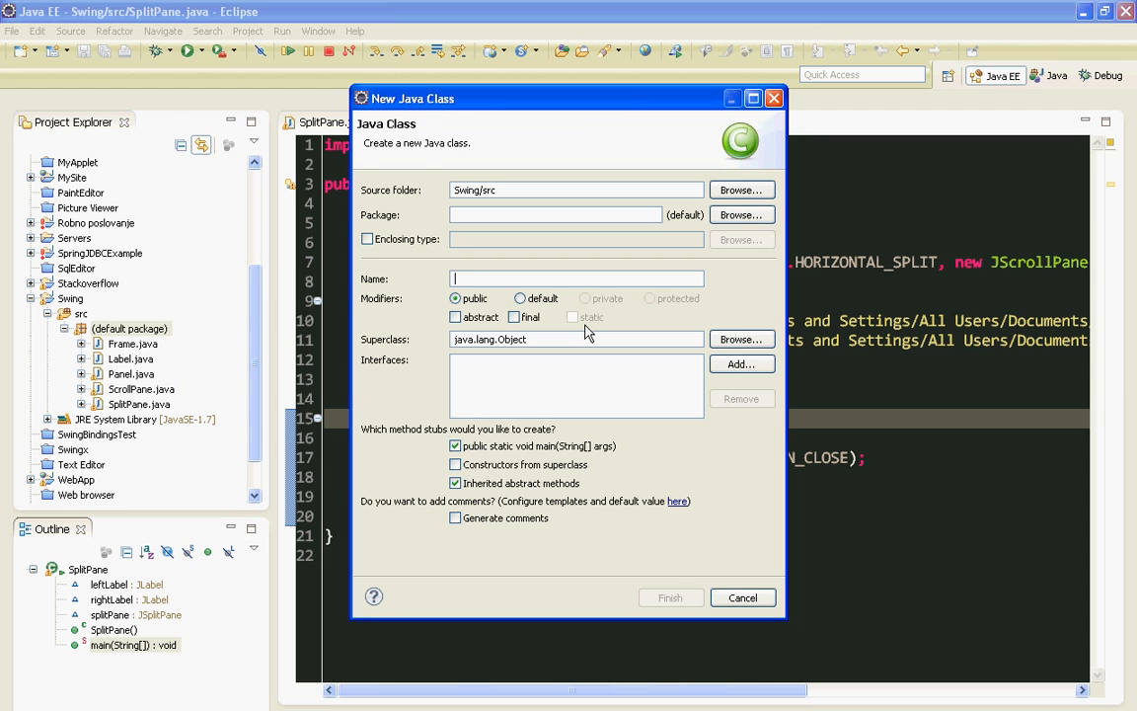
{"action": "type", "text": "TabbedP"}
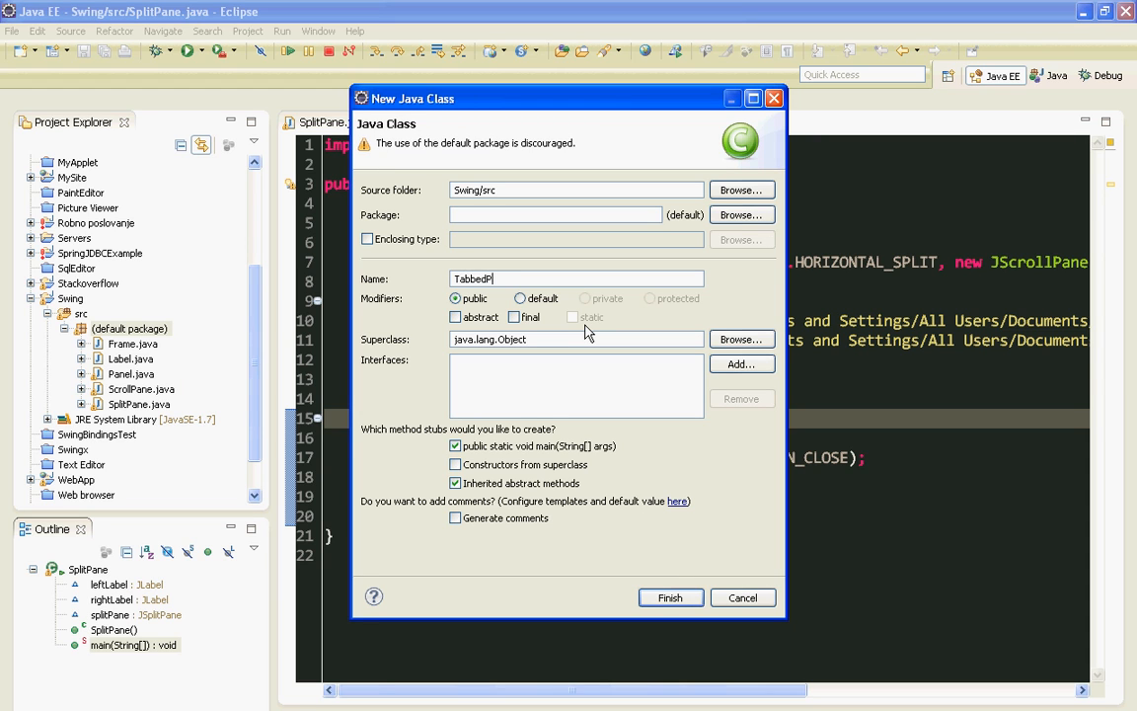
{"action": "left_click", "coordinate": [672, 596]}
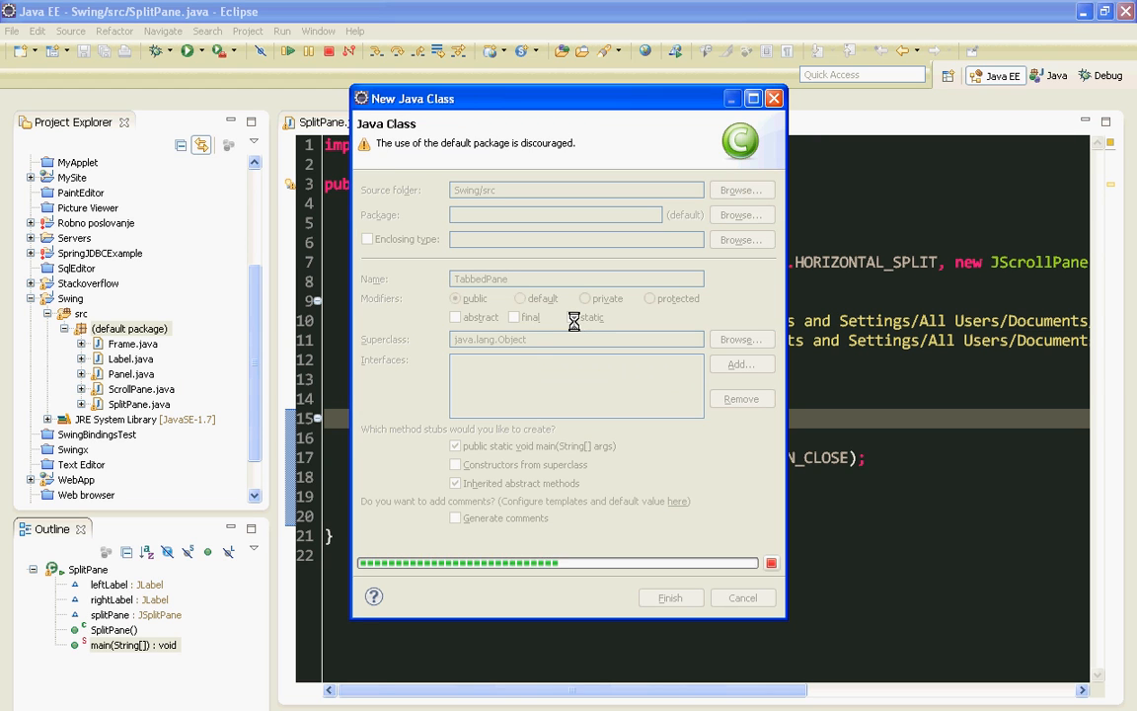
{"action": "left_click", "coordinate": [672, 597]}
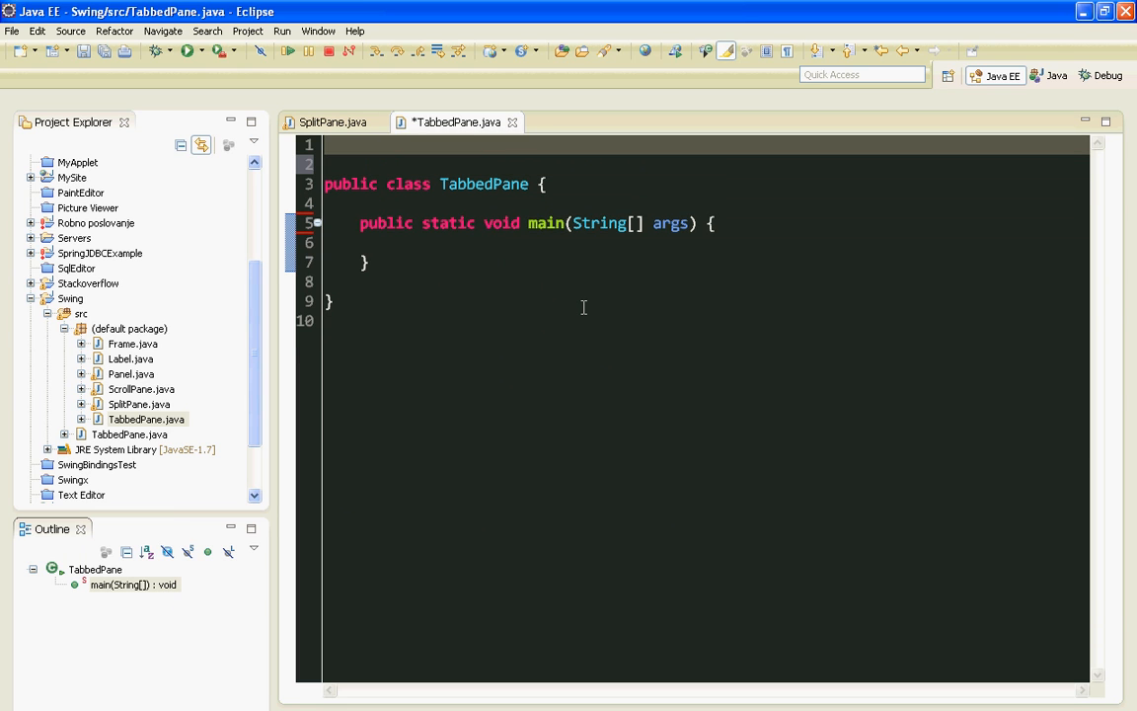
- Add import javax.swing.*; and declare TabbedPane as extending JFrame
{"action": "type", "text": "im"}
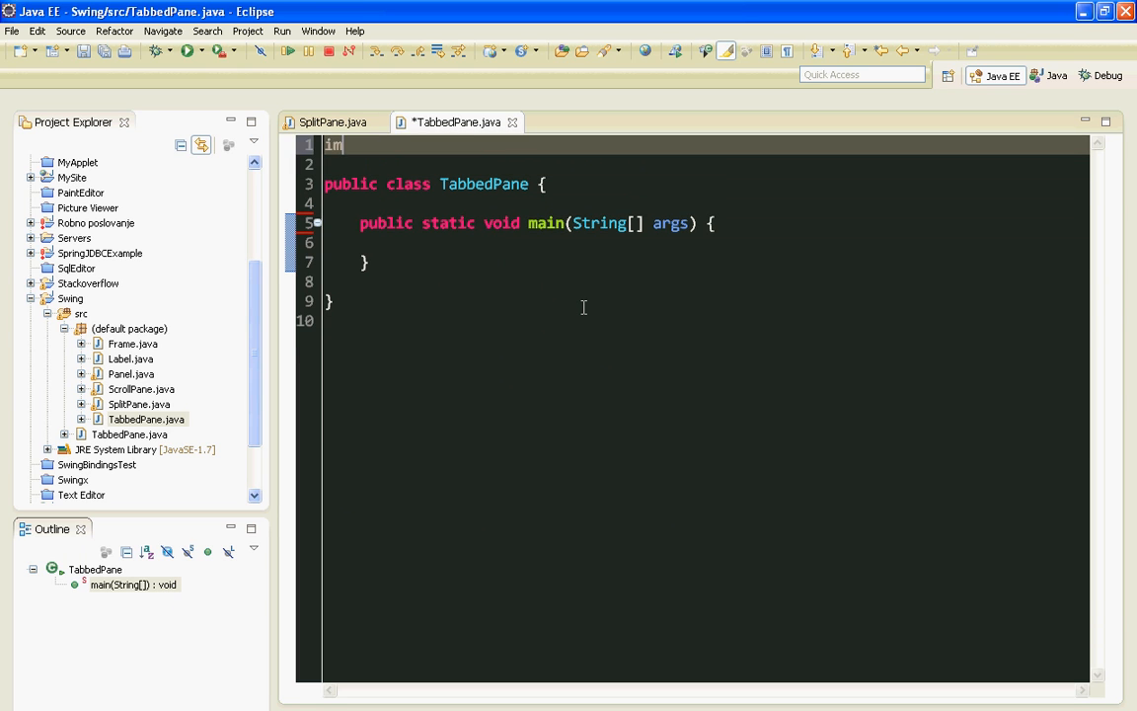
{"action": "type", "text": "port javax."}
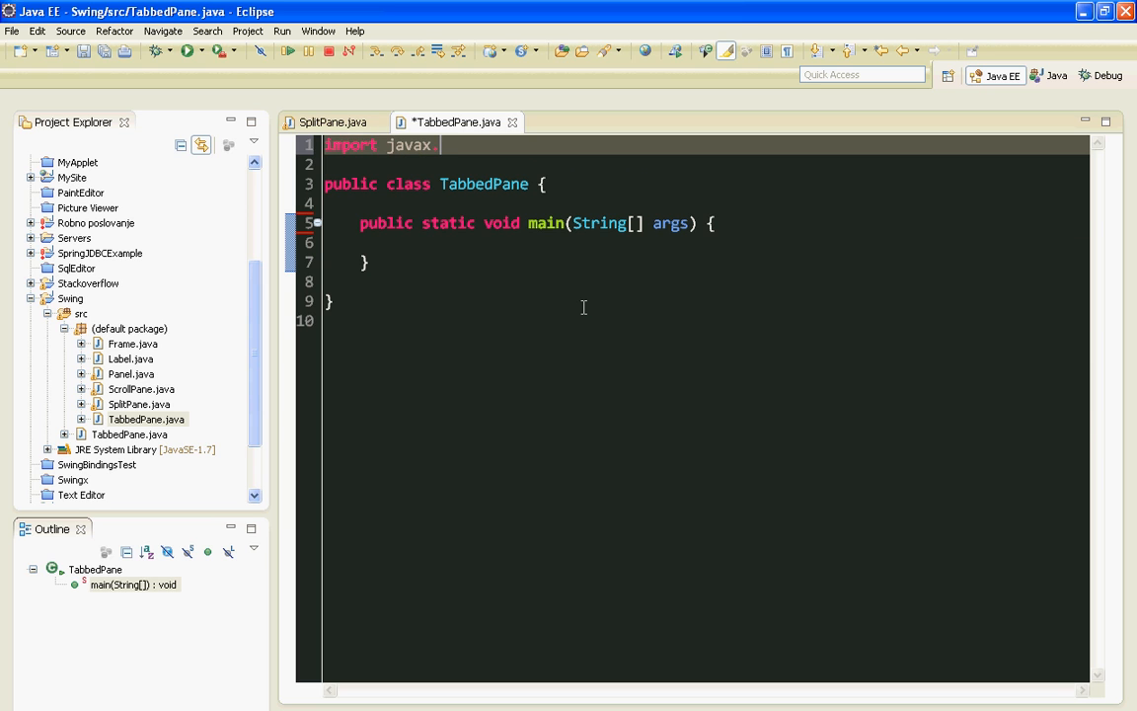
{"action": "type", "text": "swing.*;"}
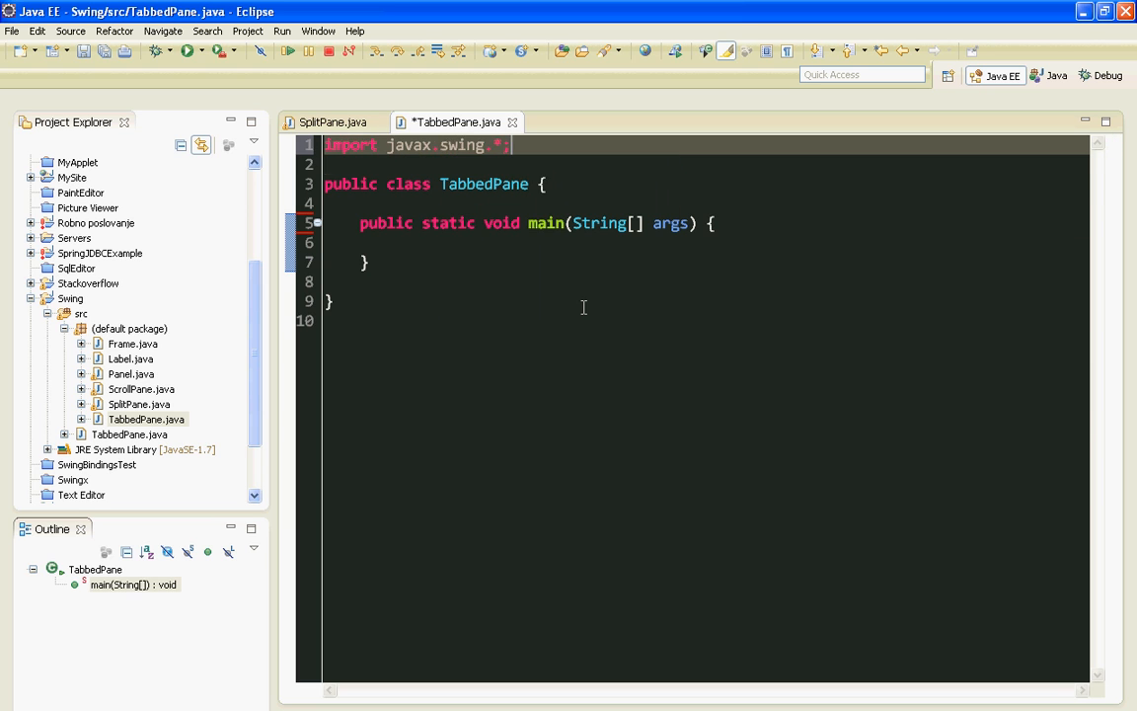
{"action": "type", "text": "extn"}
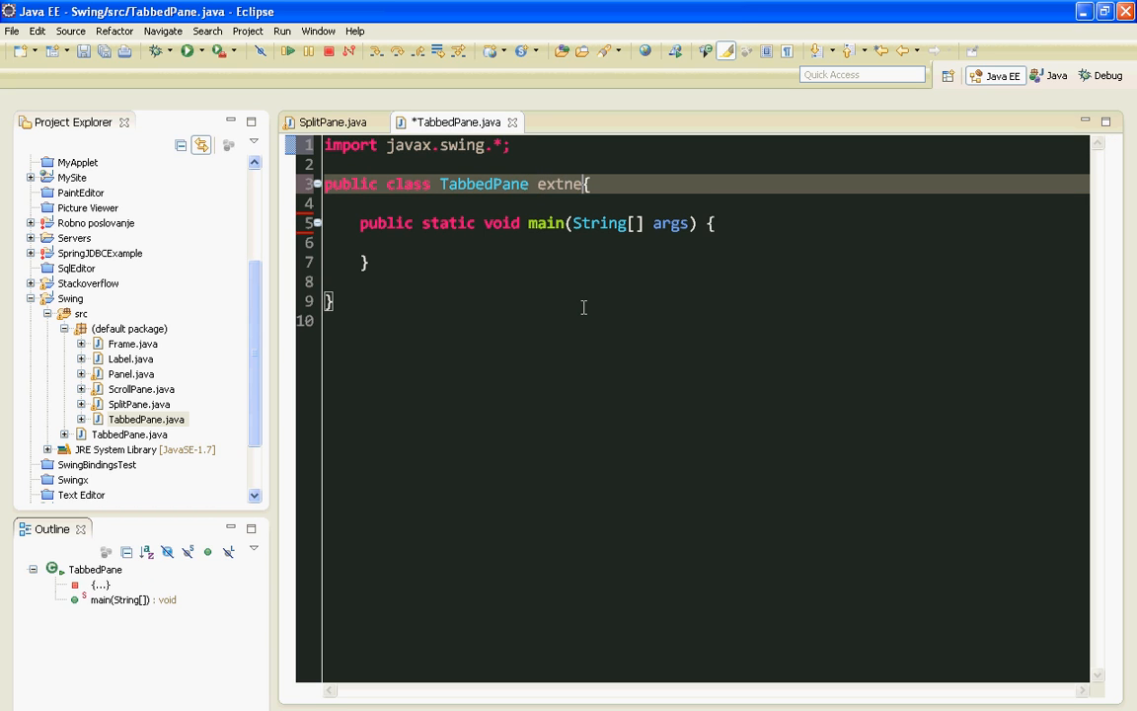
{"action": "type", "text": "extends JFrame"}
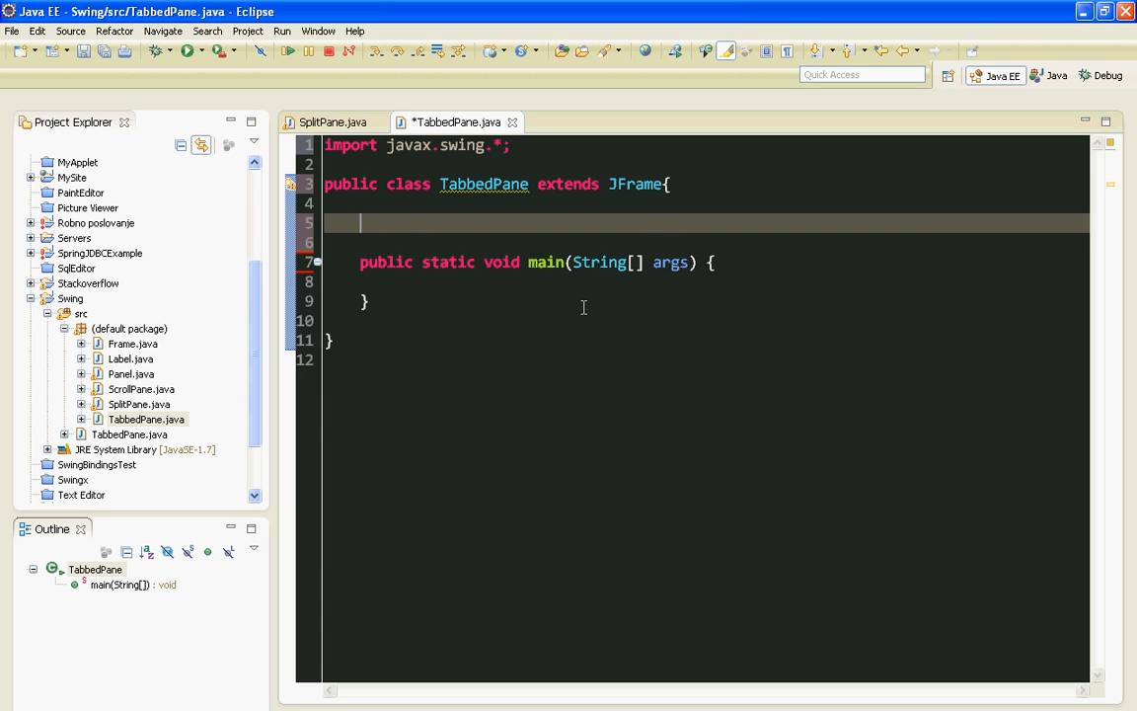
- Declare JPanel fields firstPanel and secondPanel, each initialized with new JPanel()
{"action": "type", "text": "JPanel"}
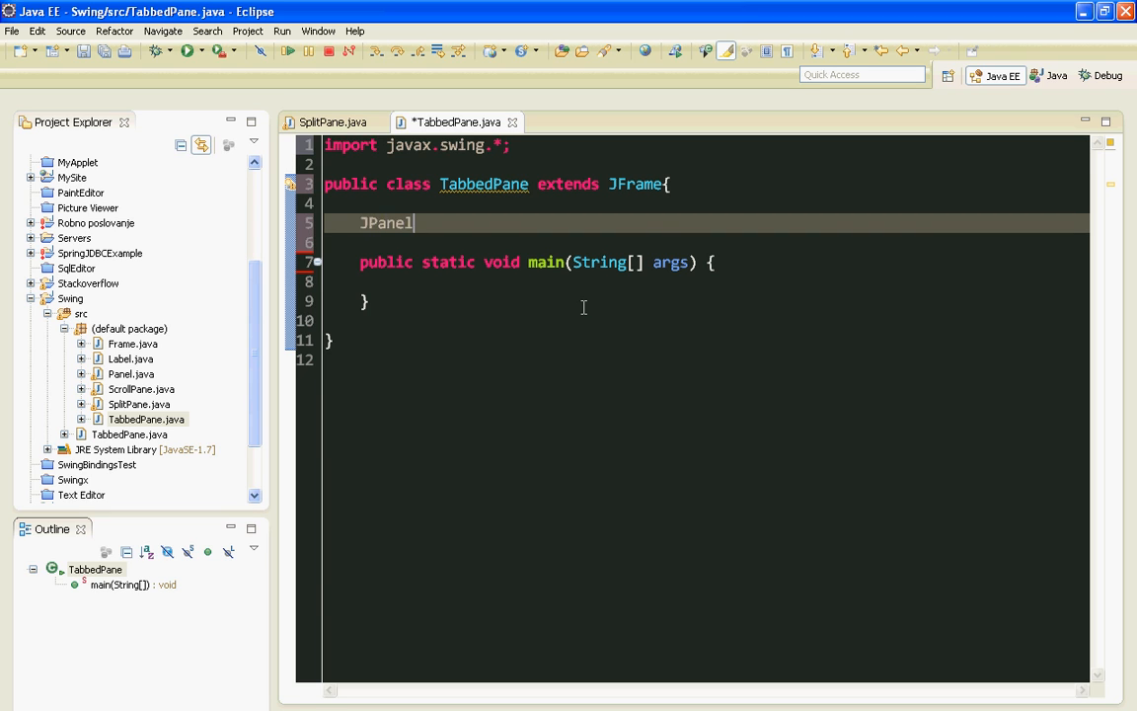
{"action": "type", "text": "panel"}
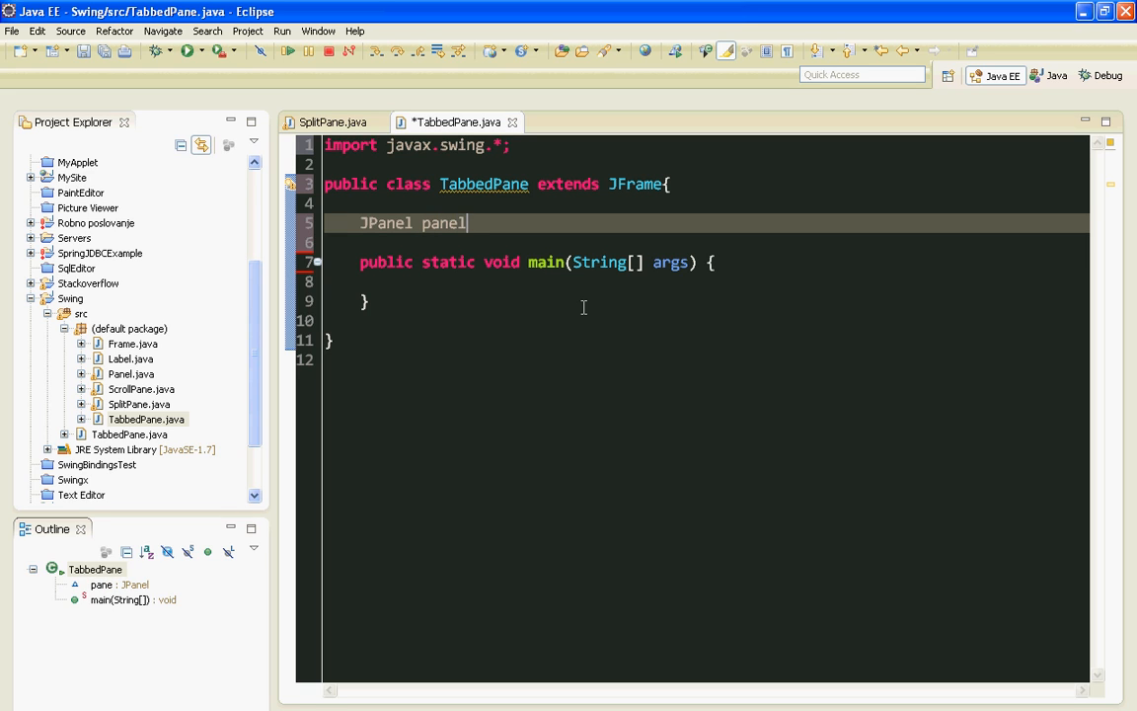
{"action": "type", "text": "= new JPane"}
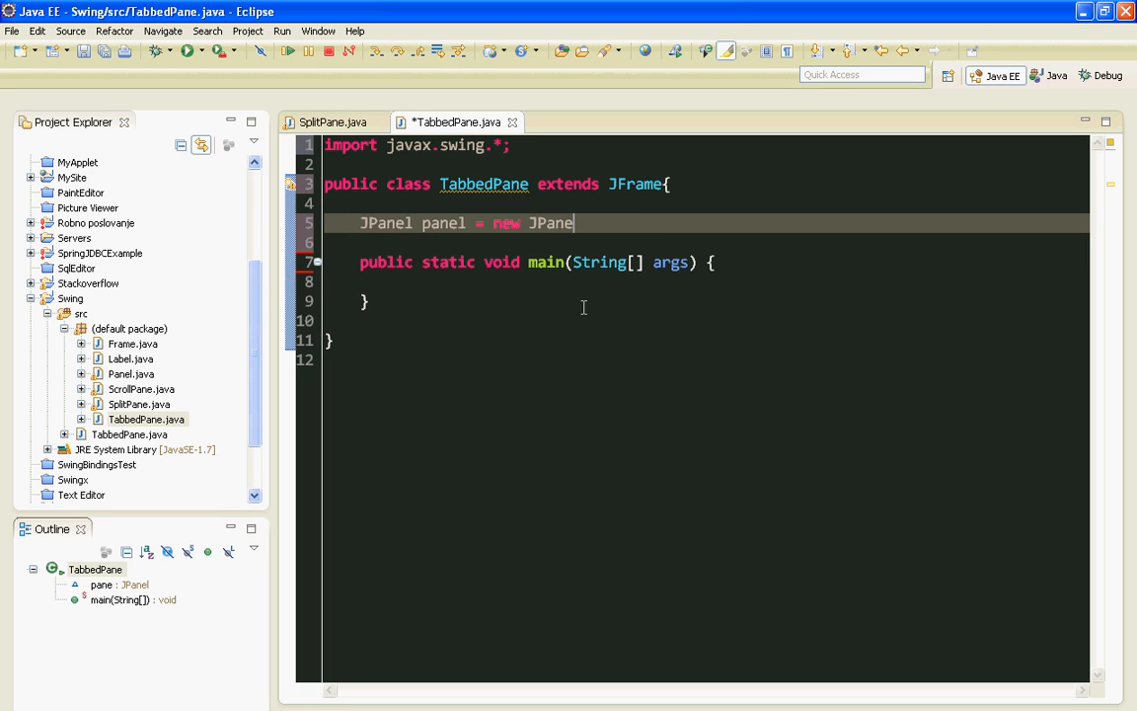
{"action": "type", "text": "l();"}
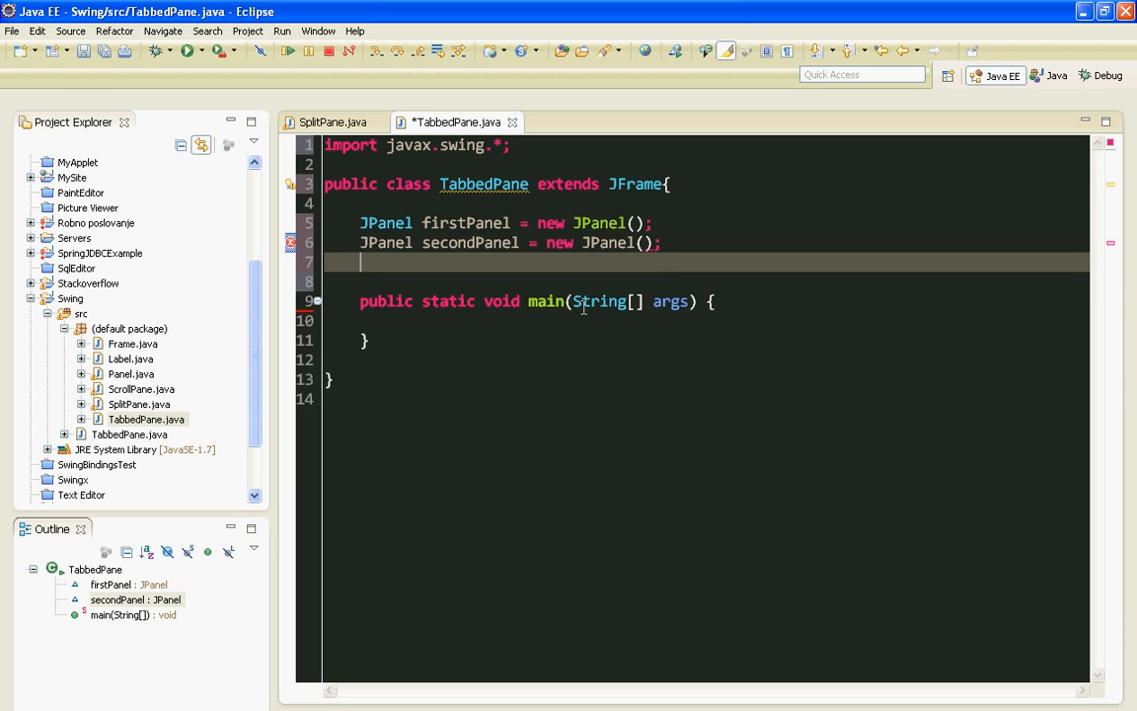
- Declare JLabel firstLabel = new JLabel("First!");
{"action": "type", "text": "JLabel"}
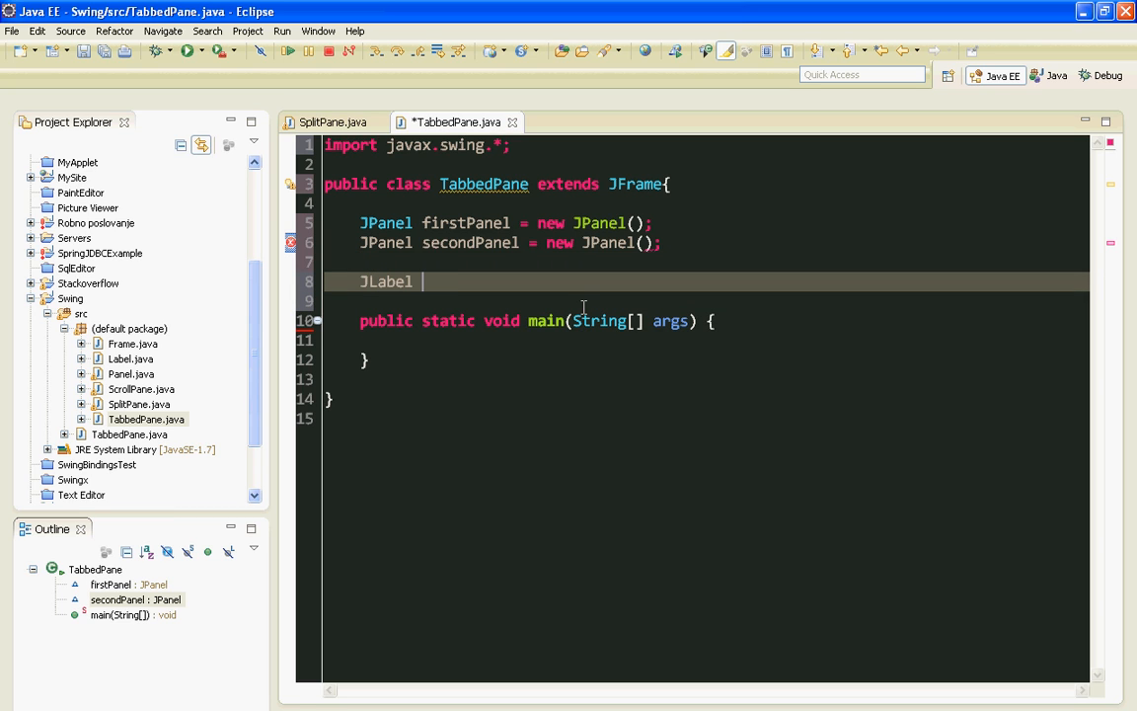
{"action": "type", "text": "first"}
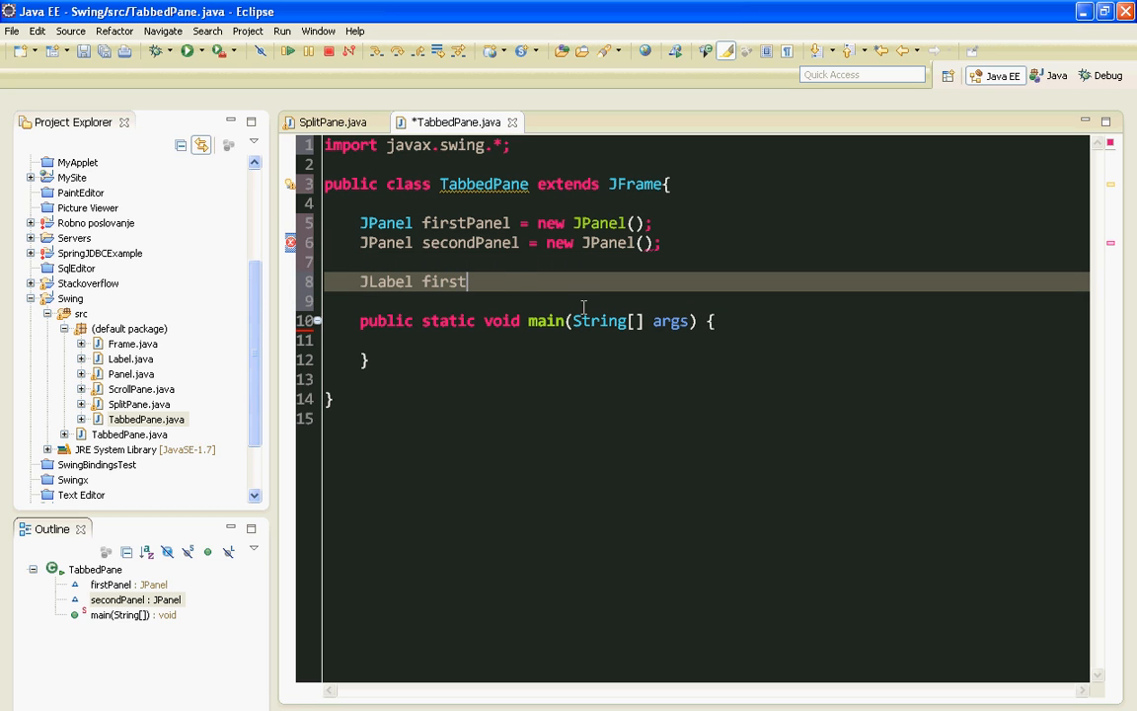
{"action": "type", "text": "Label = bnew"}
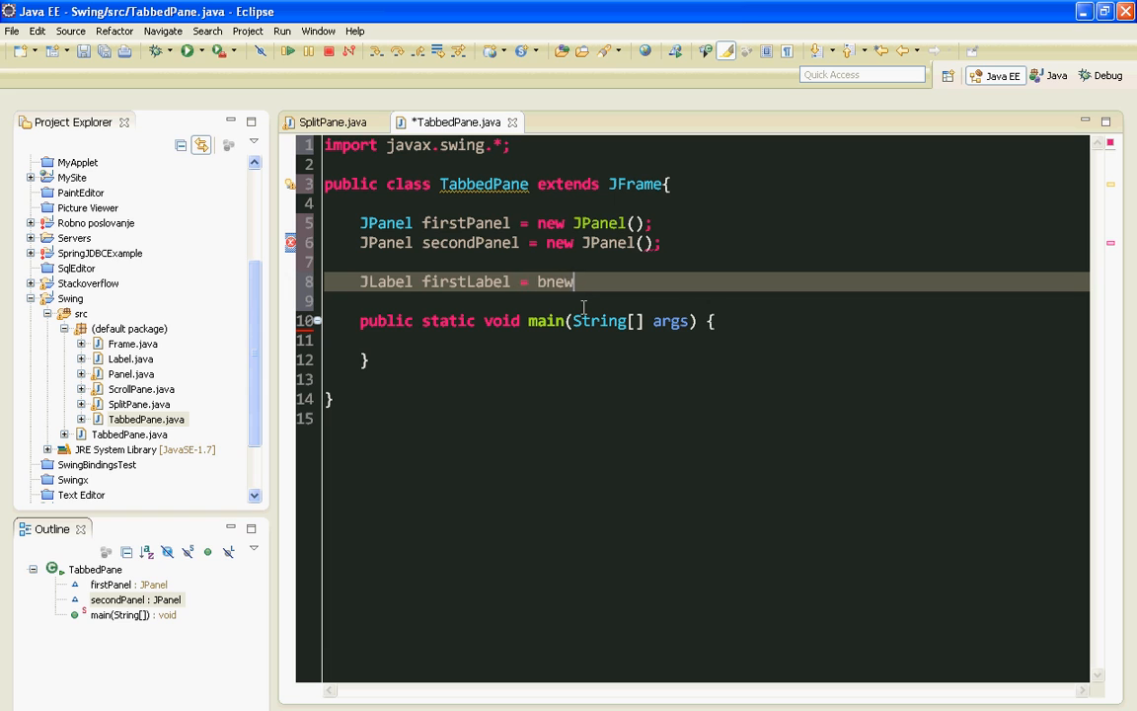
{"action": "type", "text": "new JLa"}
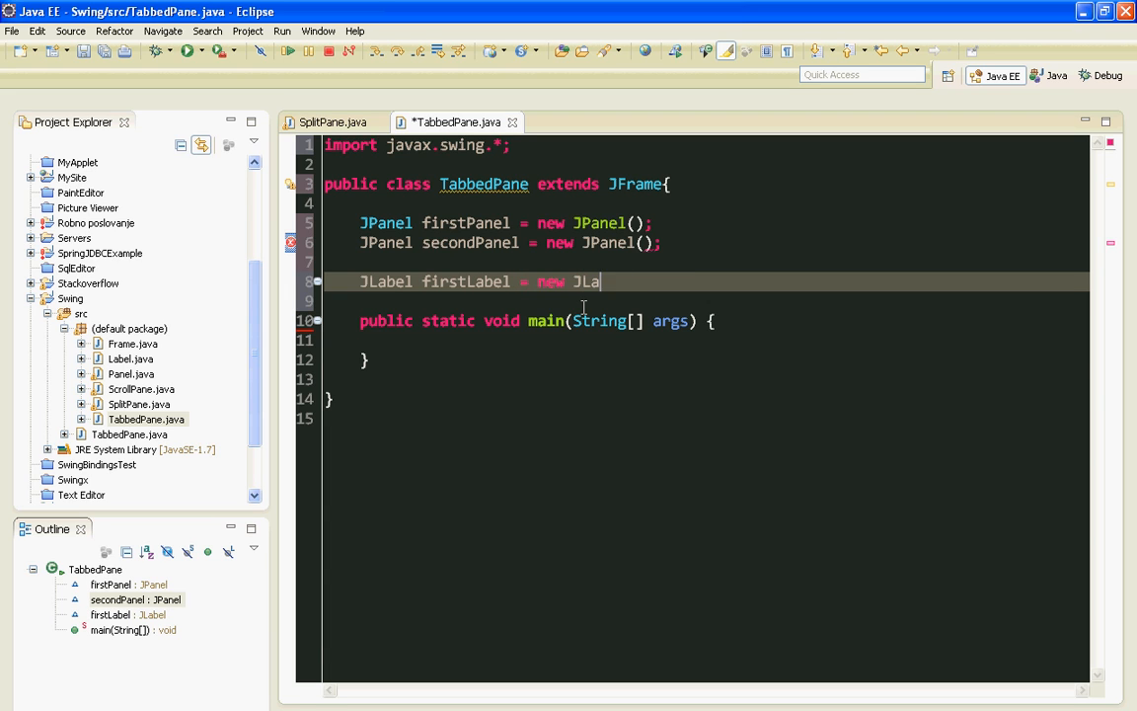
{"action": "type", "text": "bel"}
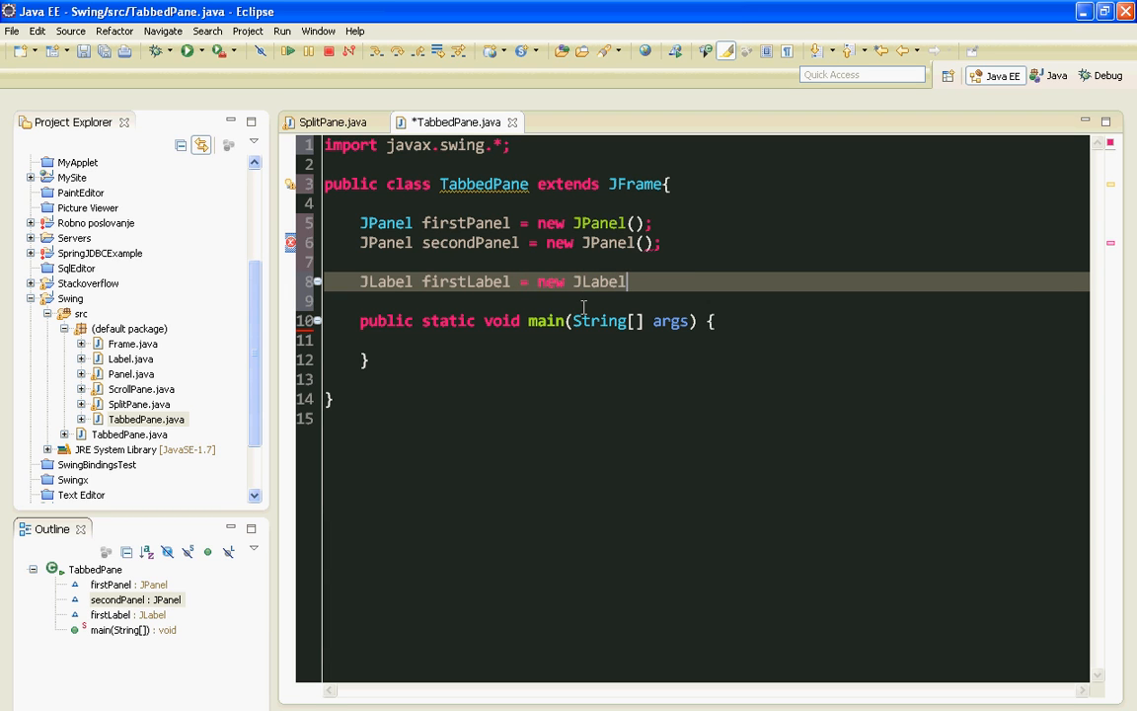
{"action": "type", "text": "();"}
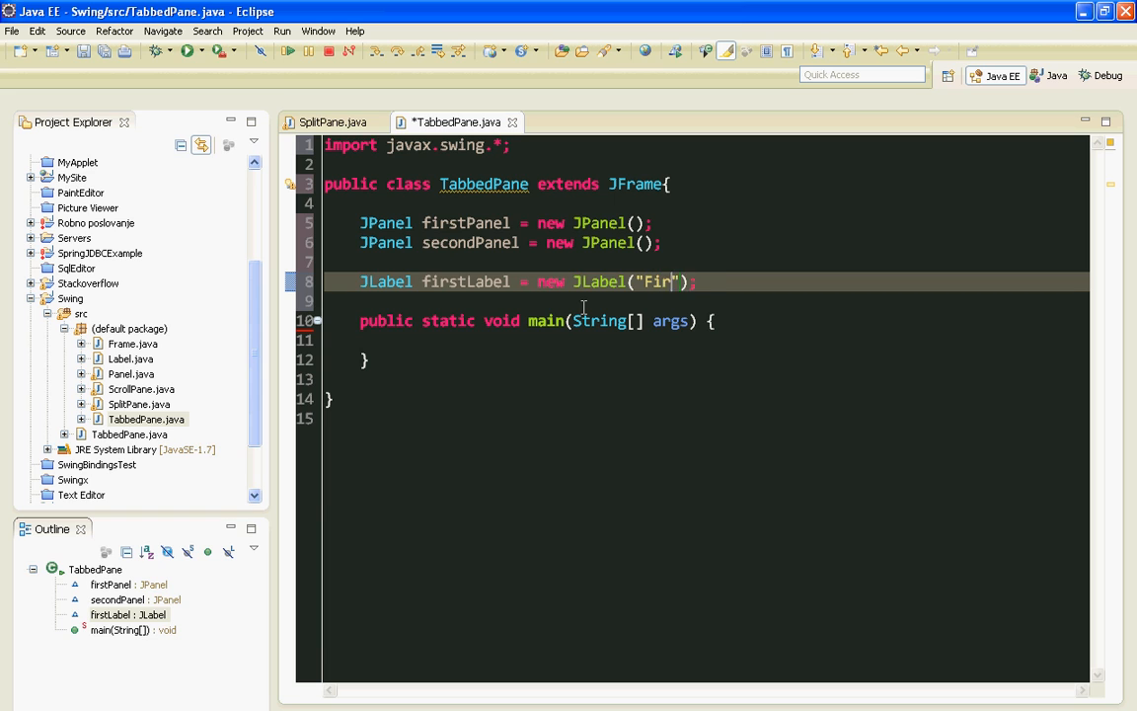
{"action": "type", "text": "st!"}
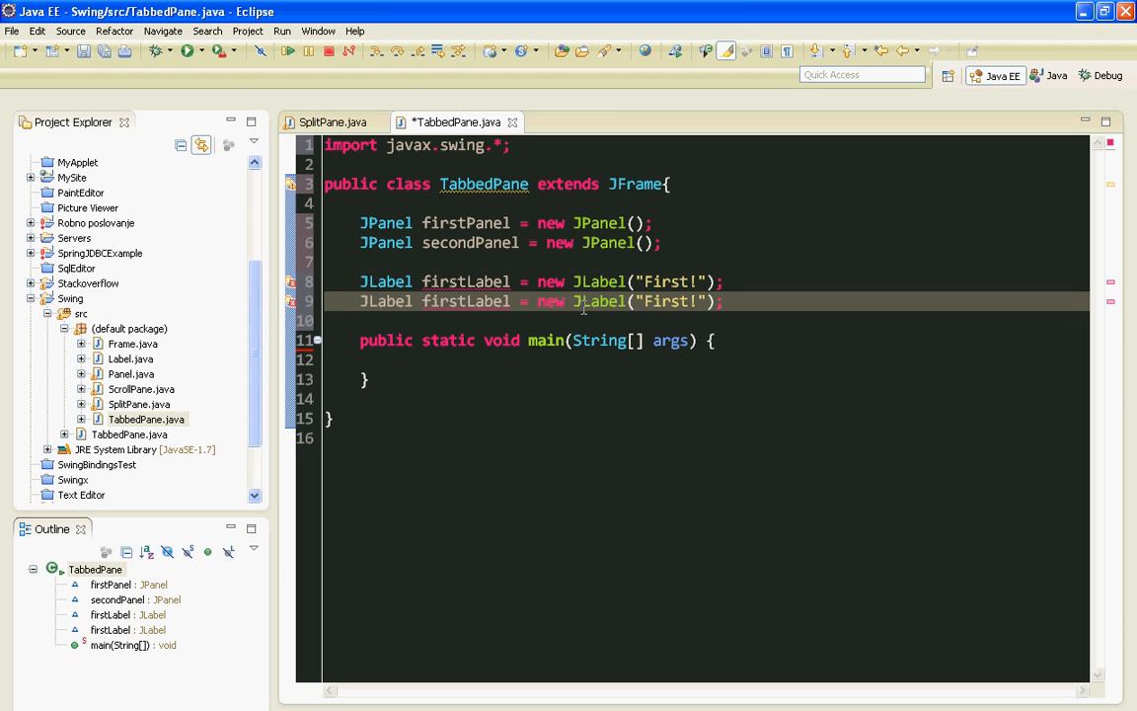
- Duplicate the label line as secondLabel with the text "Second!"
{"action": "double_click", "coordinate": [466, 300]}
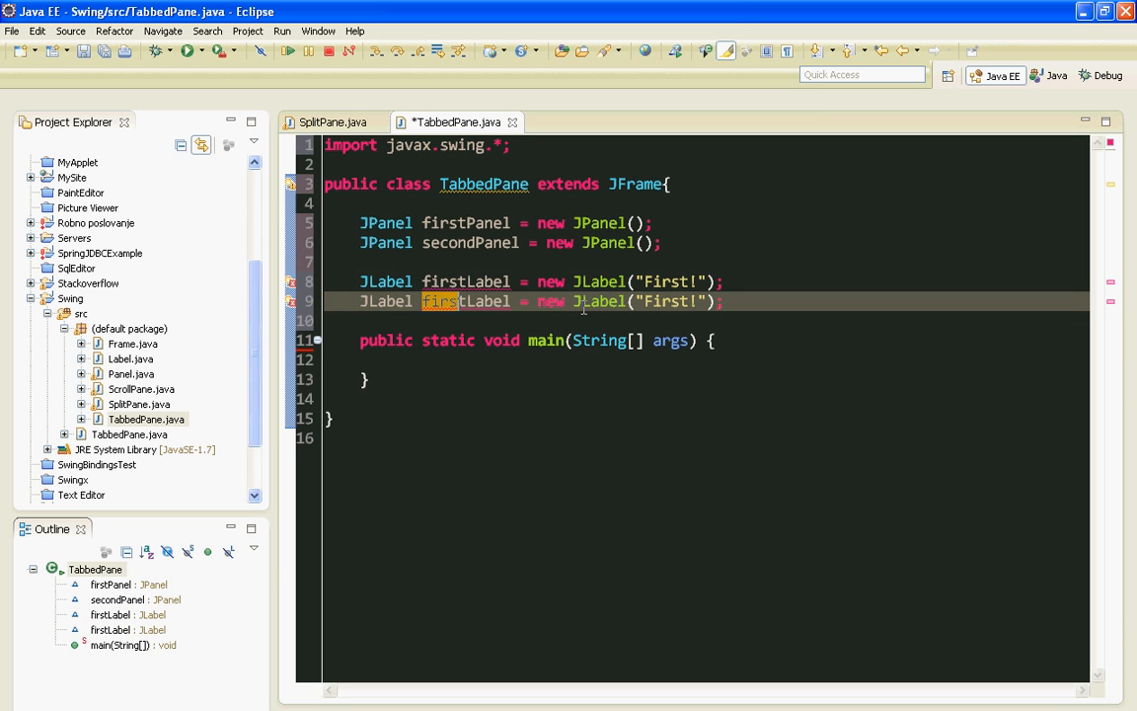
{"action": "type", "text": "secondLabel"}
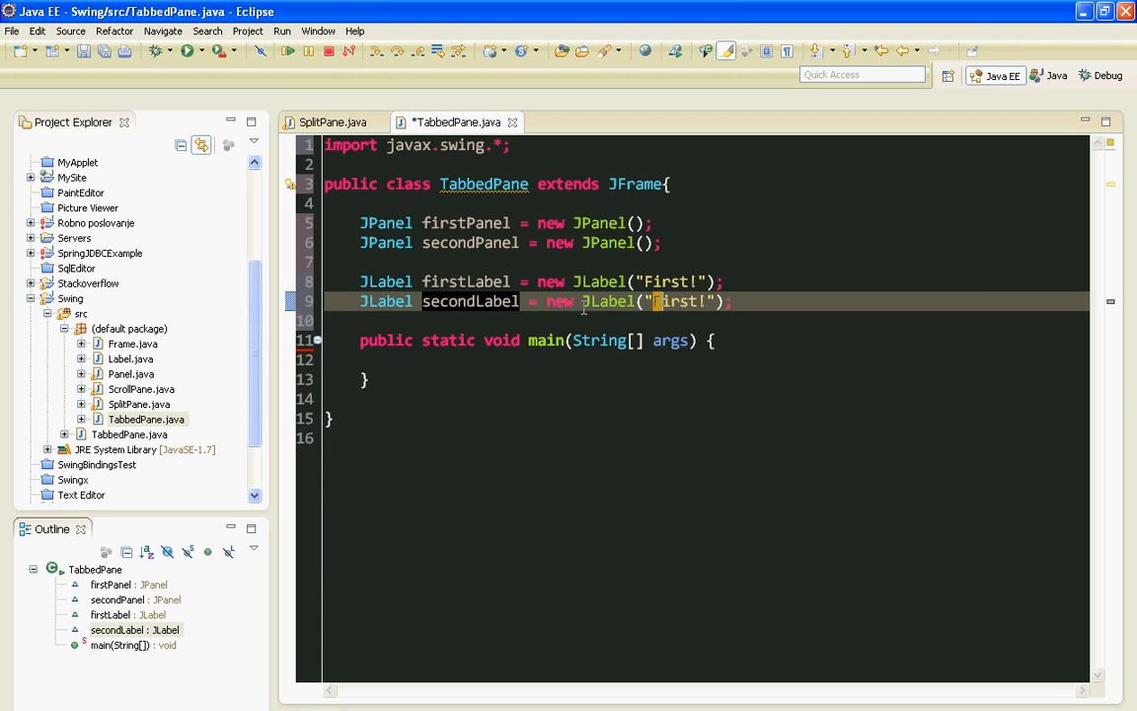
{"action": "type", "text": "Second"}
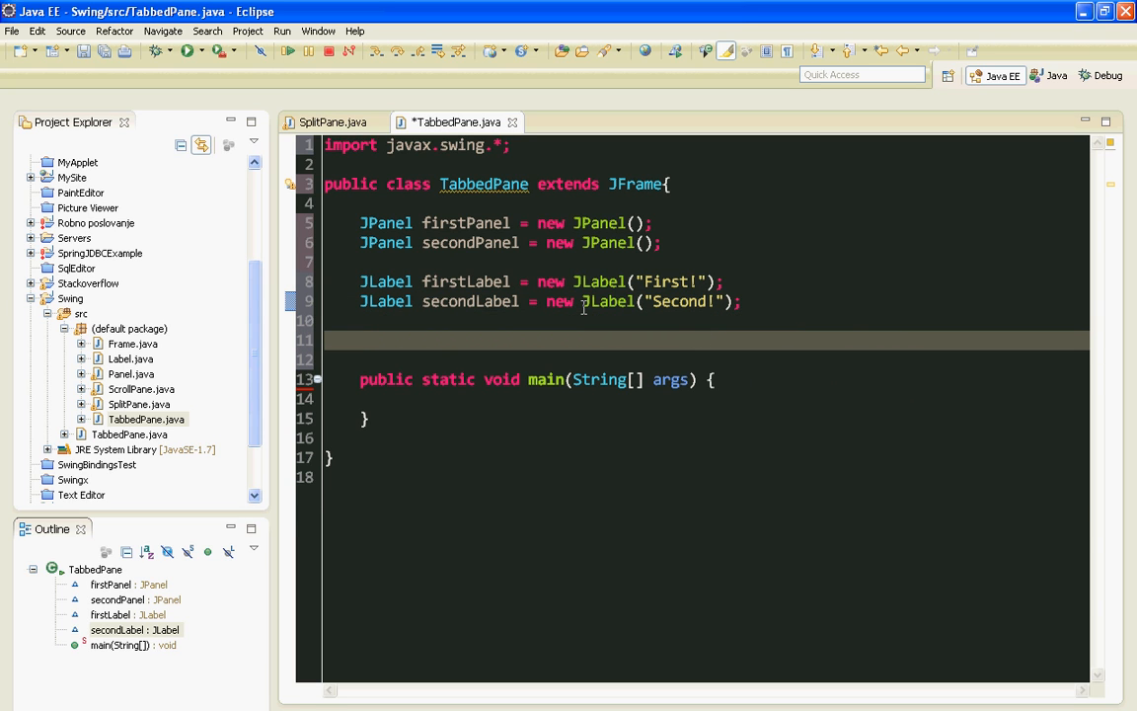
- Declare JTabbedPane tabbedPane = new JTabbedPane(); below the labels
{"action": "type", "text": "JTabbed"}
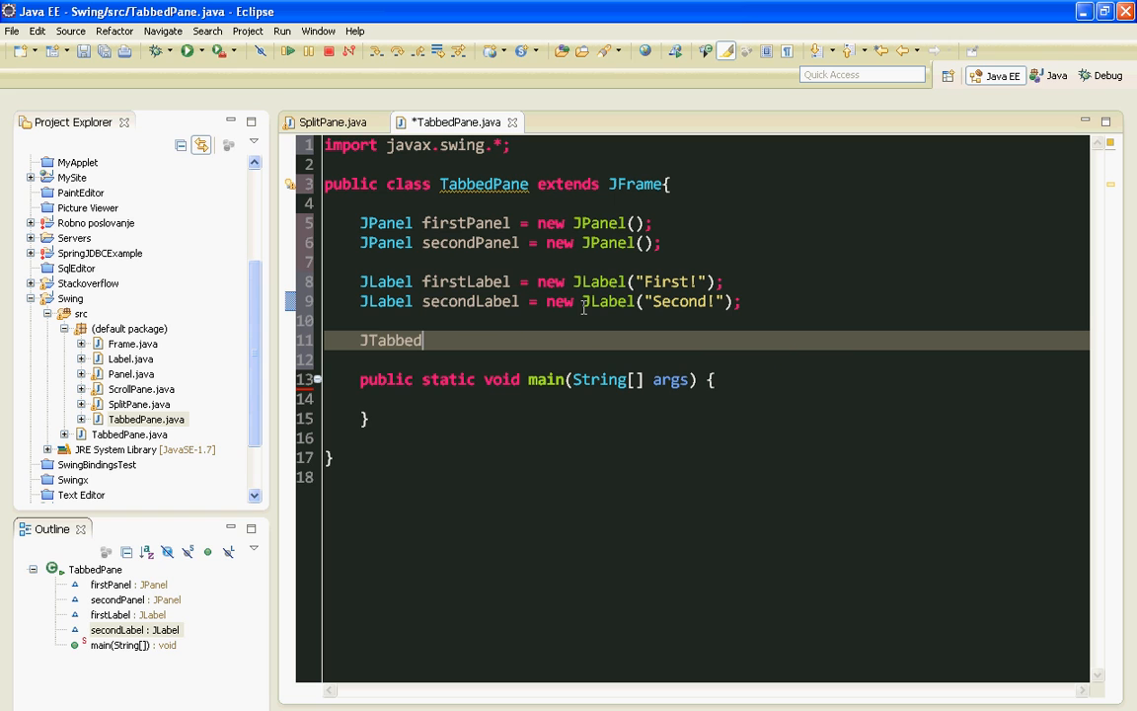
{"action": "type", "text": "Pane = e"}
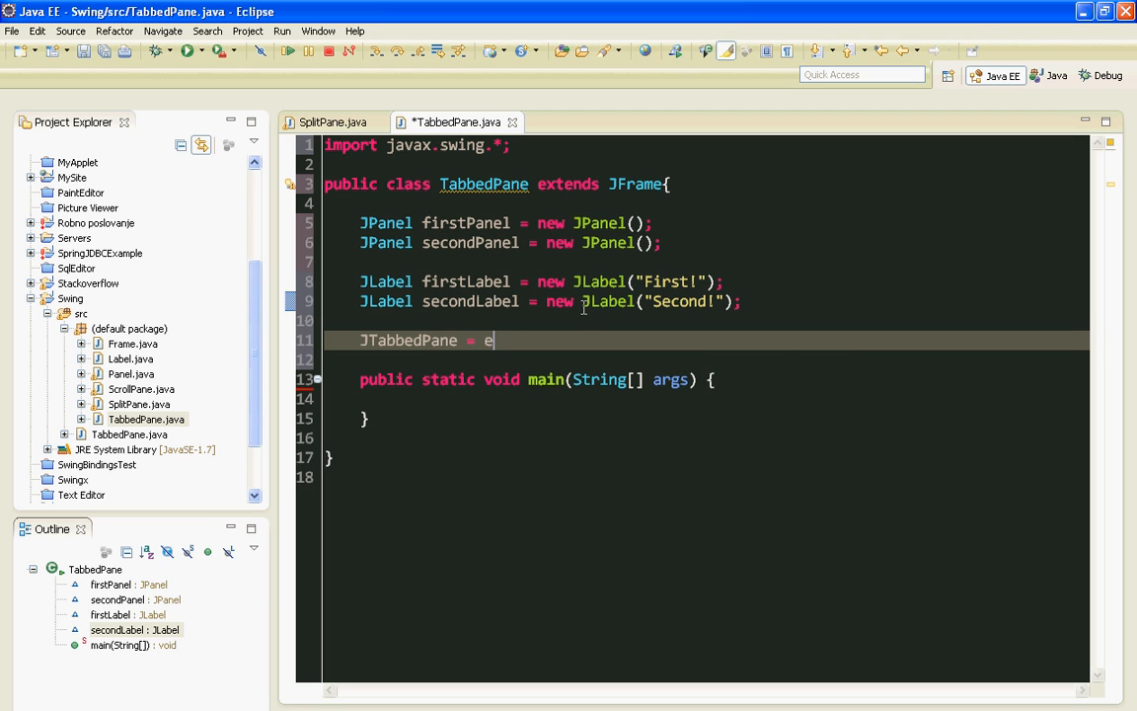
{"action": "type", "text": "tabbedPane"}
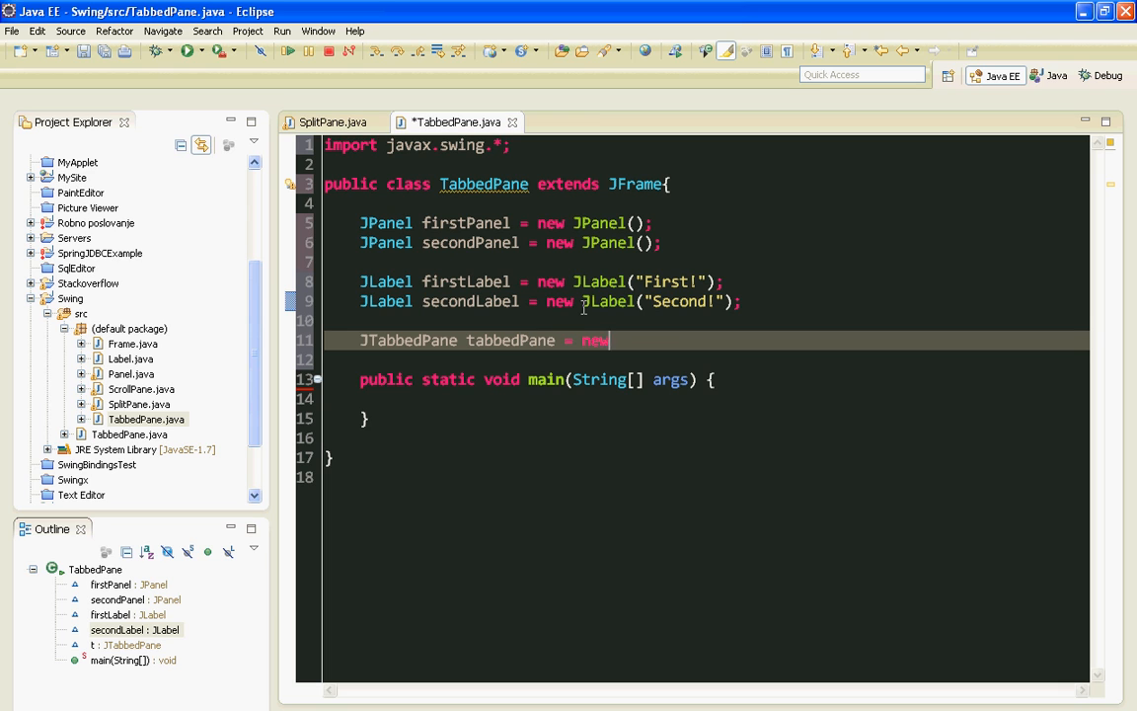
{"action": "type", "text": "JTabe"}
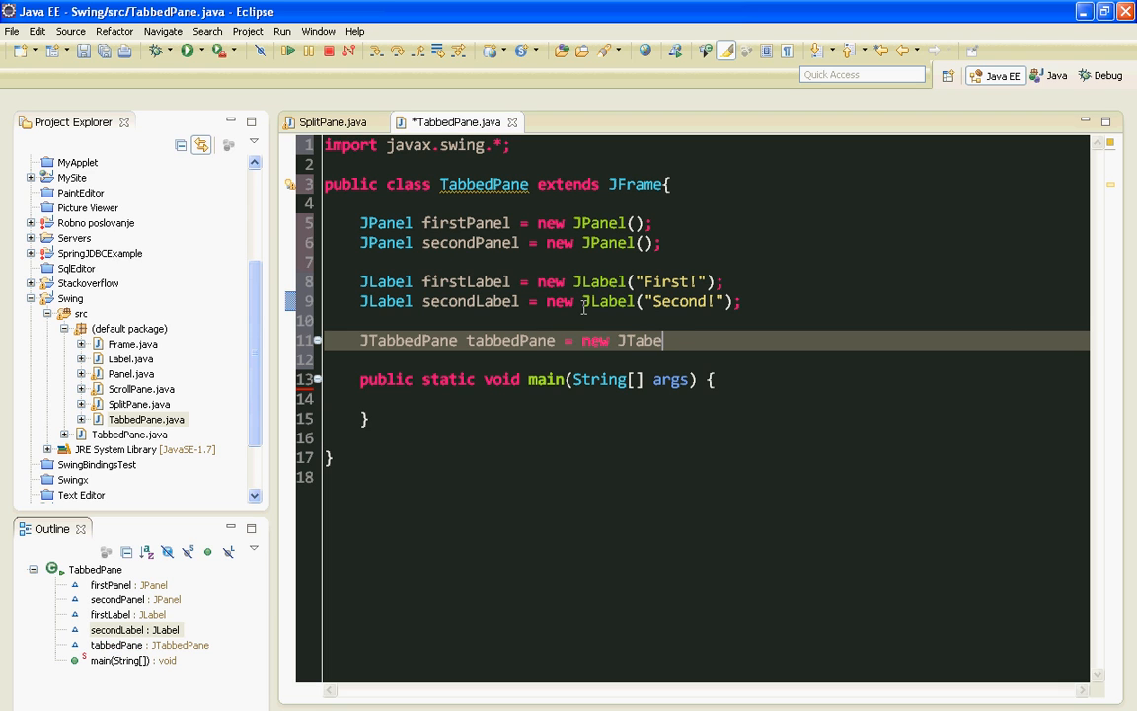
{"action": "type", "text": "dPane"}
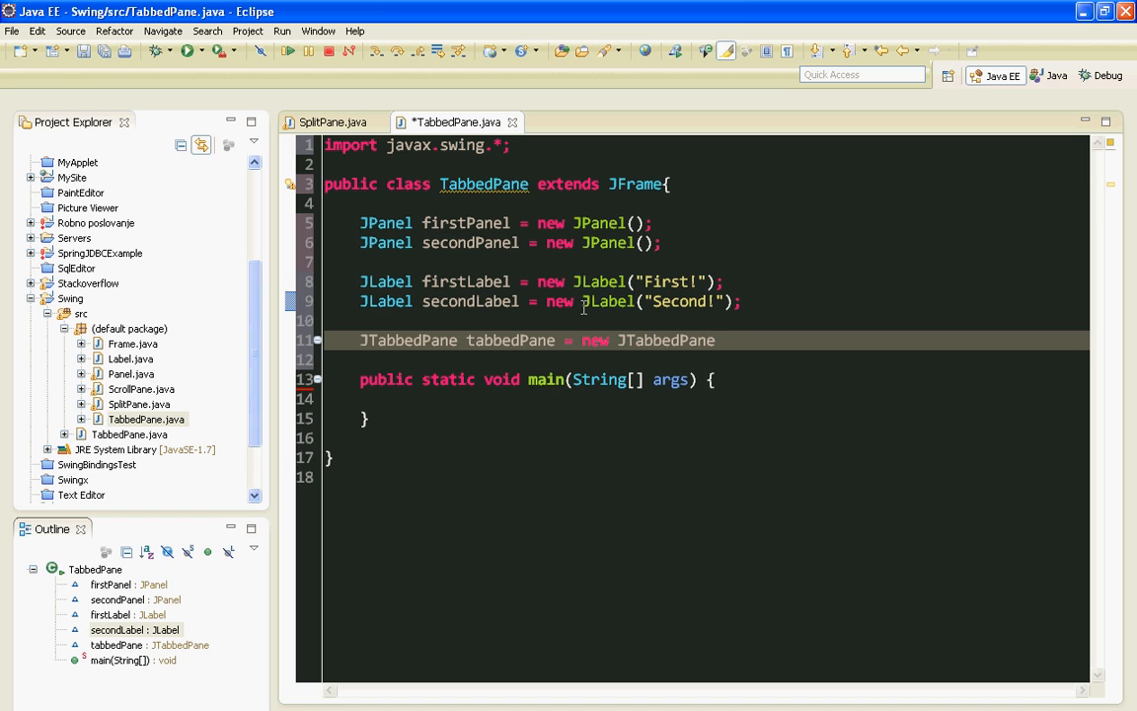
{"action": "type", "text": "();"}
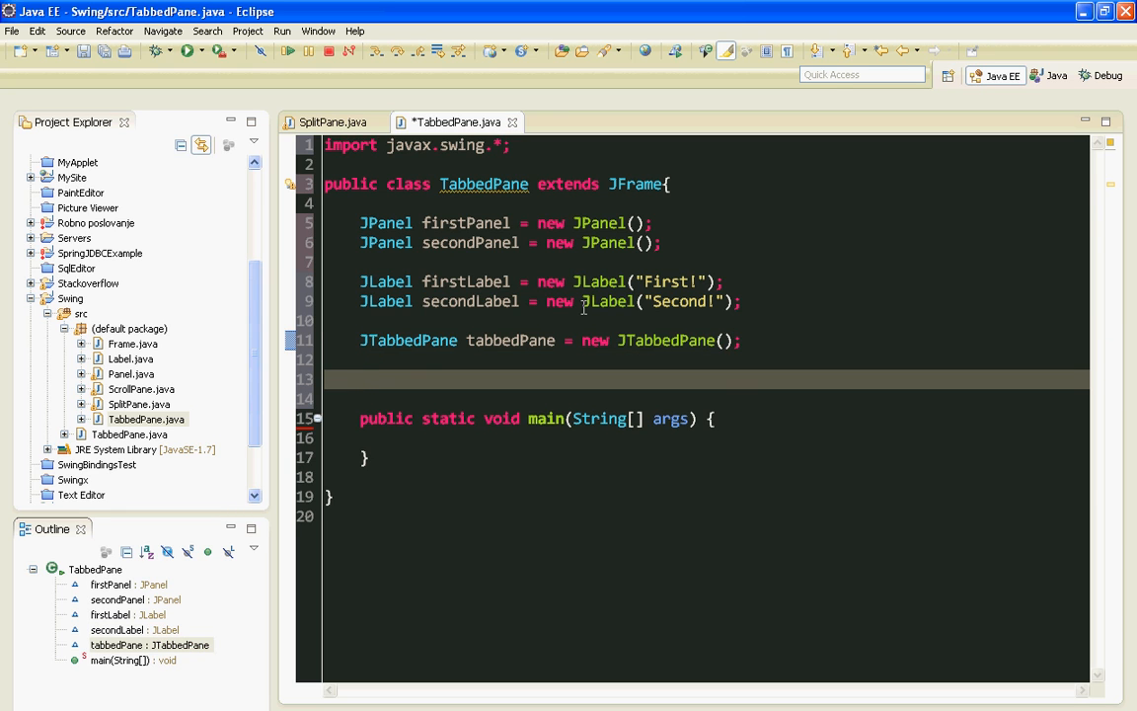
- Write an empty public TabbedPane() constructor
{"action": "type", "text": "public Ta"}
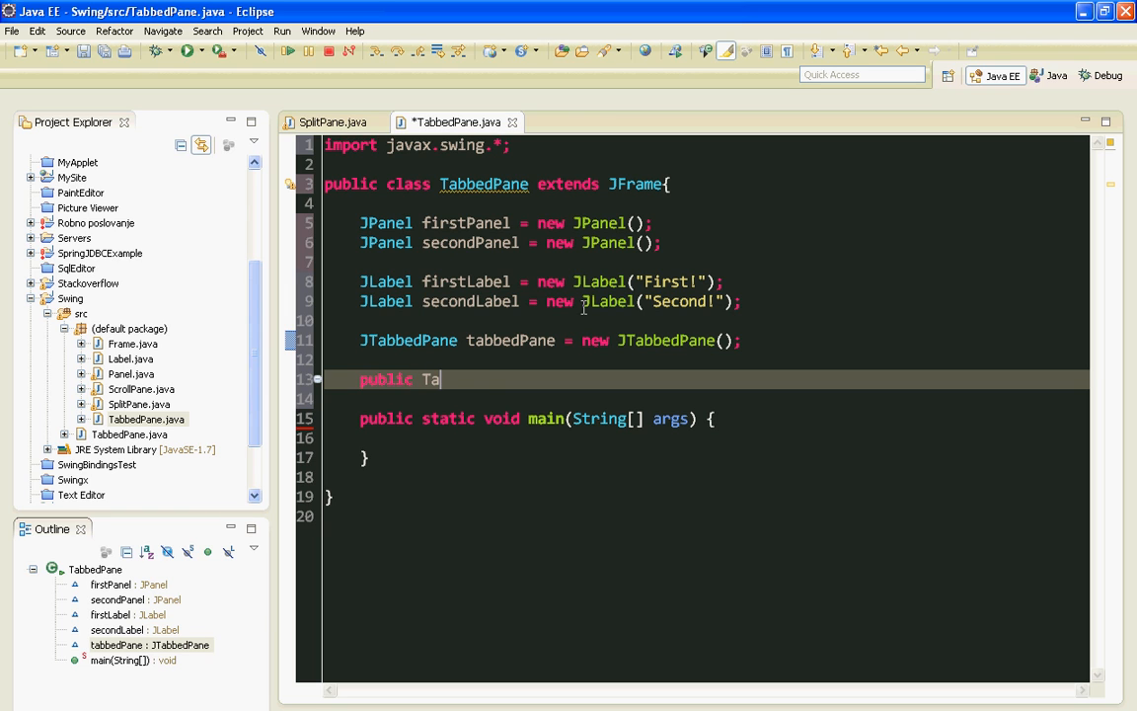
{"action": "type", "text": "bbedPane()"}
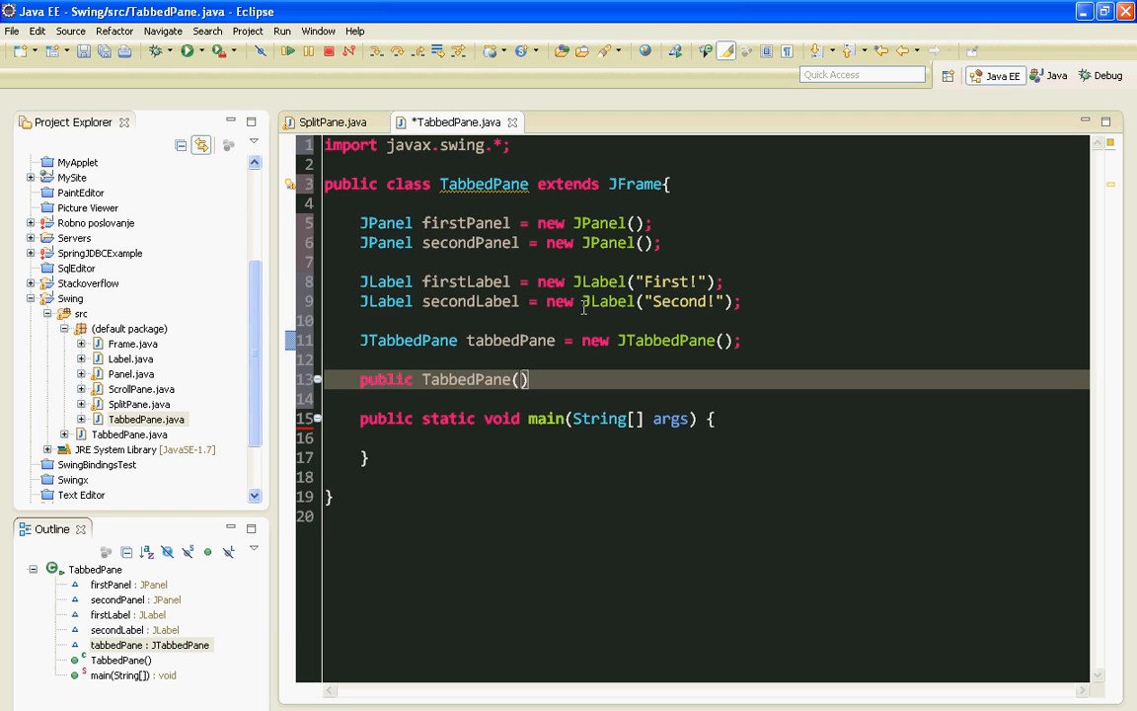
{"action": "type", "text": "{"}
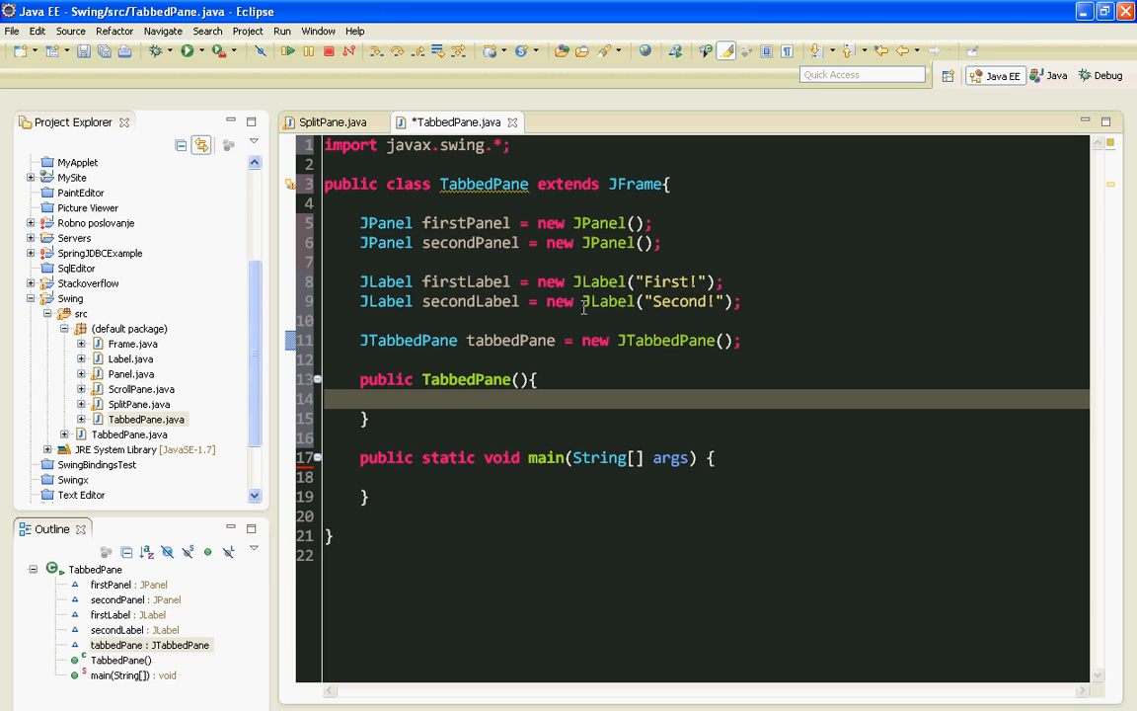
- In the constructor, add firstLabel to firstPanel and secondLabel to secondPanel
{"action": "type", "text": "firstPanel"}
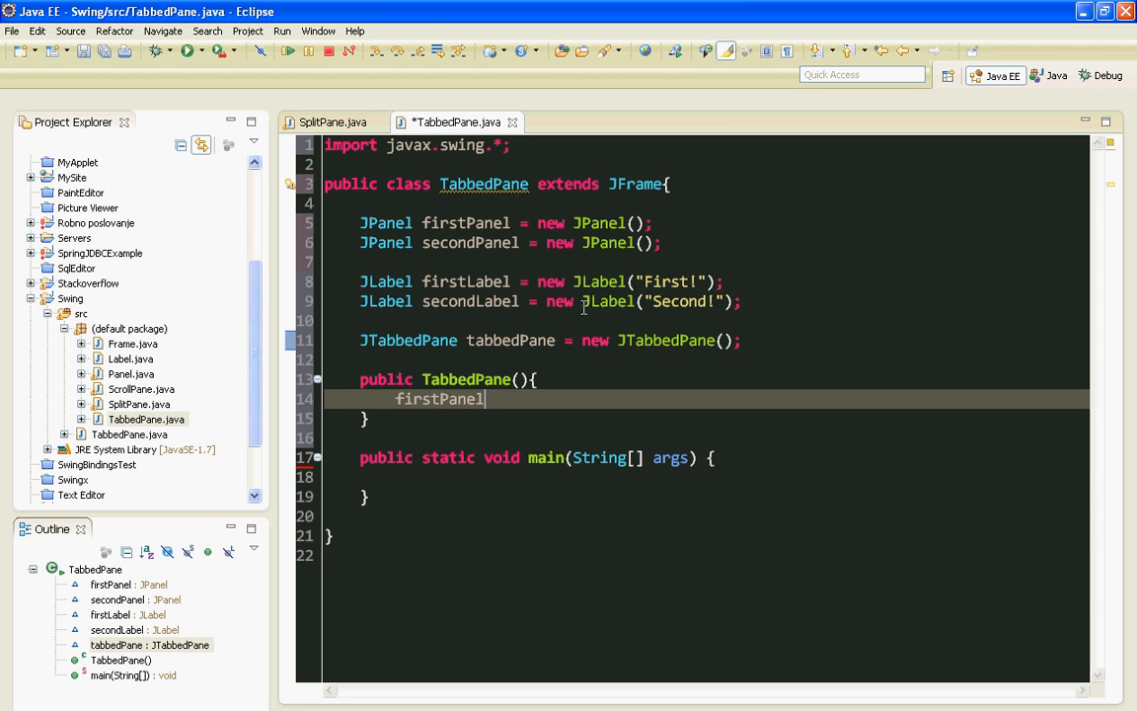
{"action": "type", "text": ".add(arg0"}
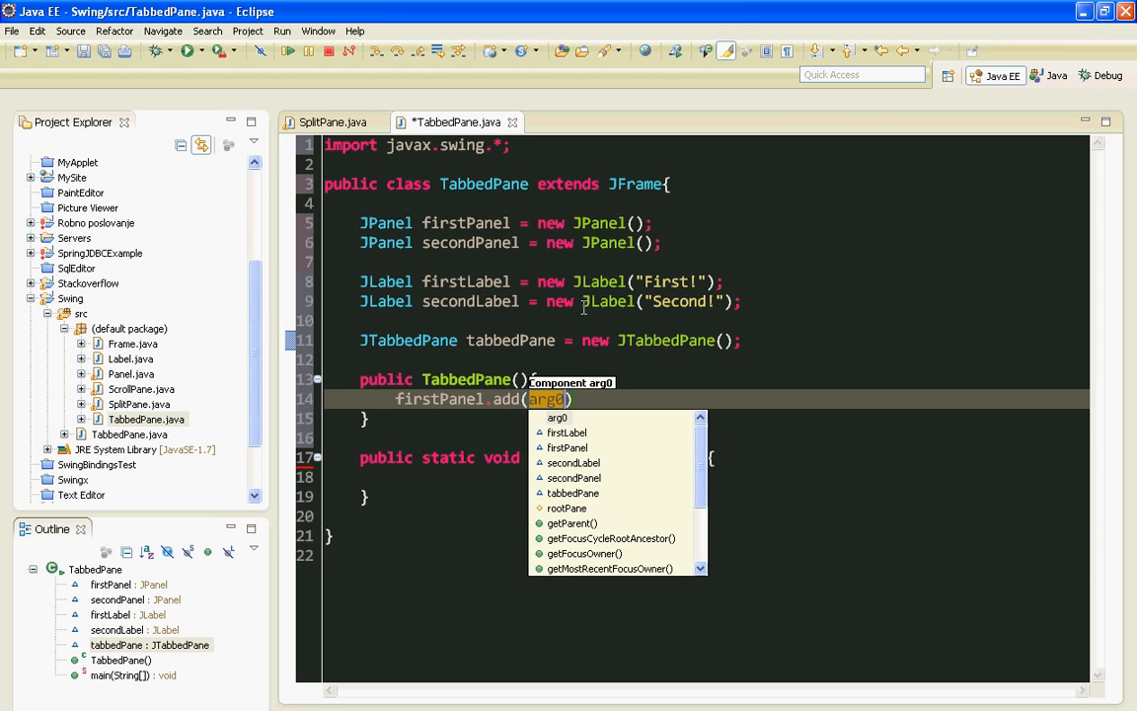
{"action": "left_click", "coordinate": [568, 430]}
{"action": "type", "text": "seco"}
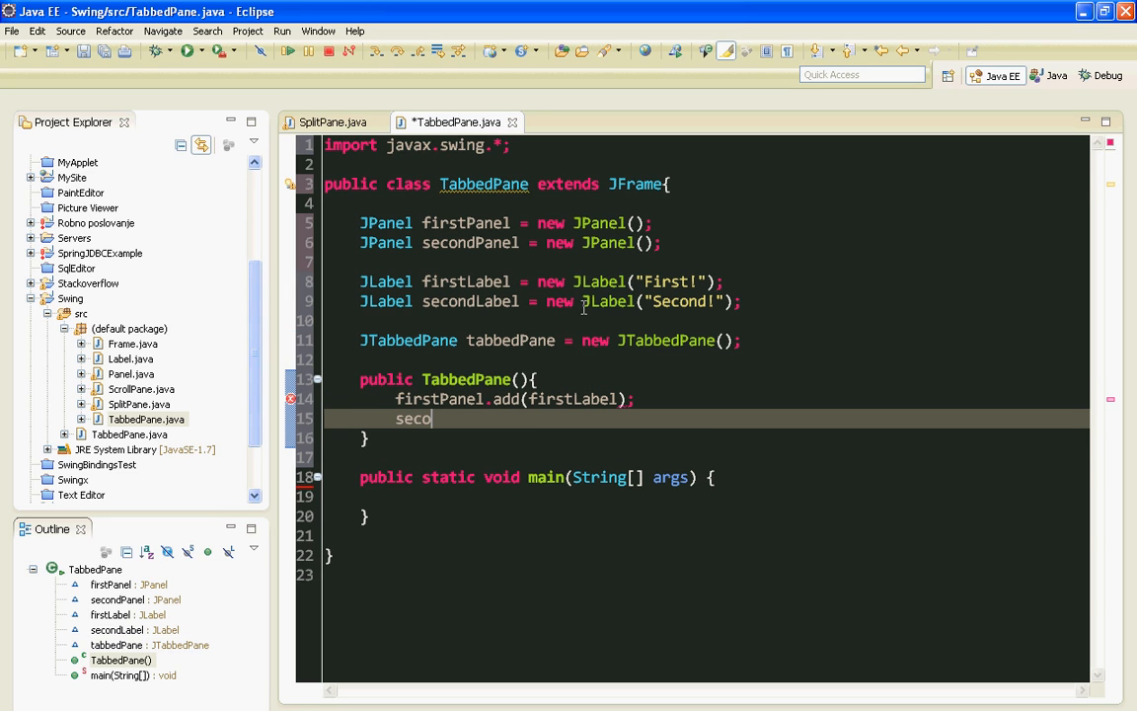
{"action": "type", "text": "ndPanel"}
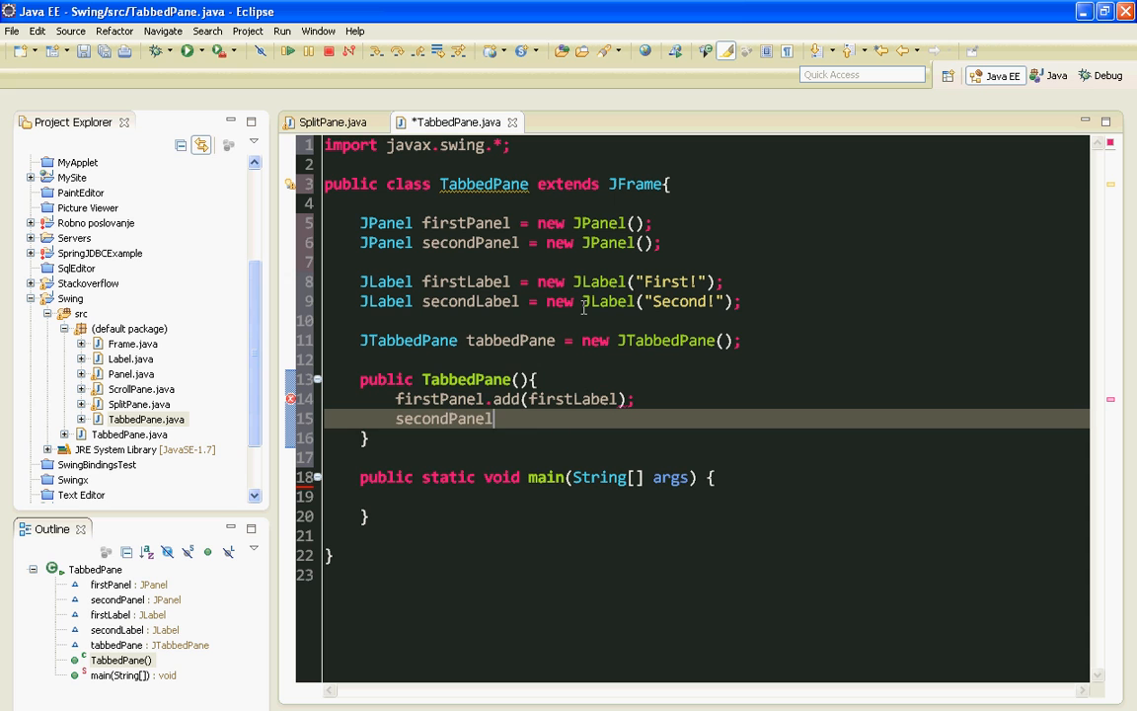
{"action": "type", "text": ".add"}
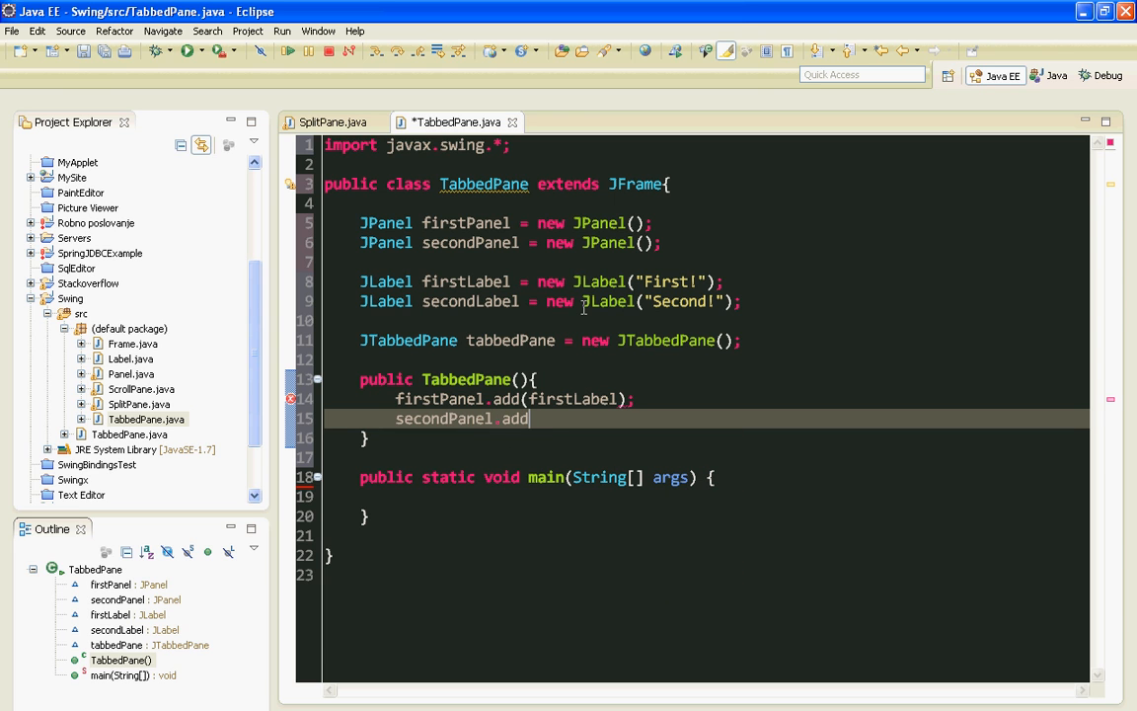
{"action": "type", "text": "(second)"}
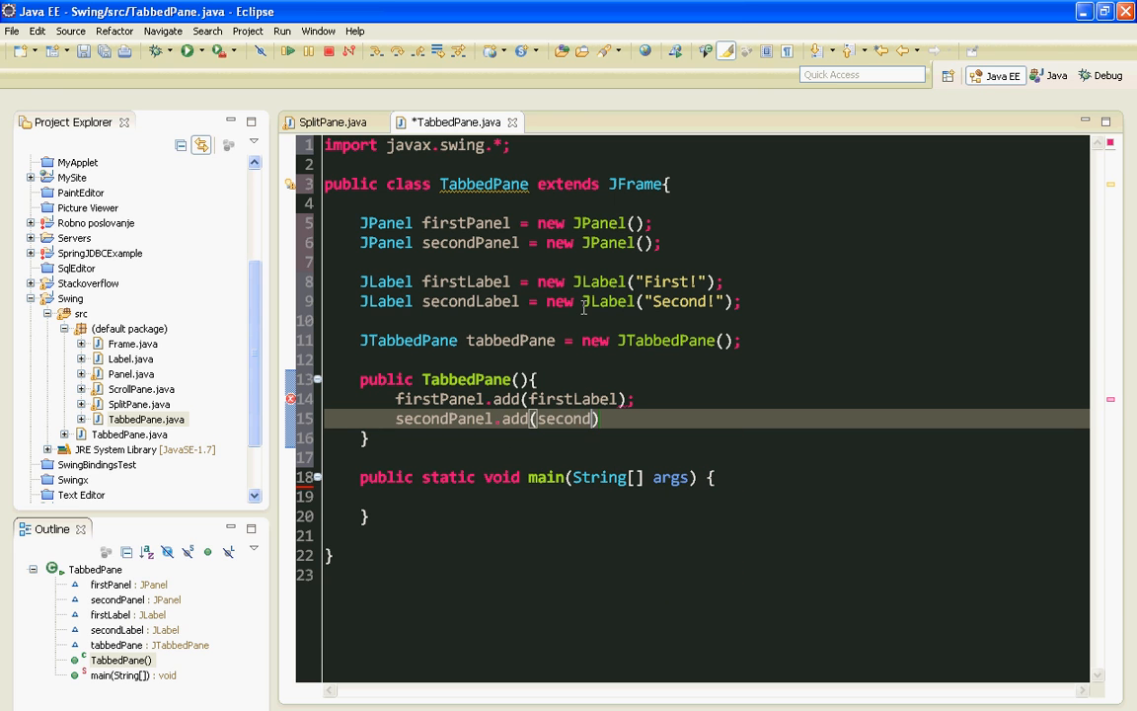
{"action": "type", "text": "Label"}
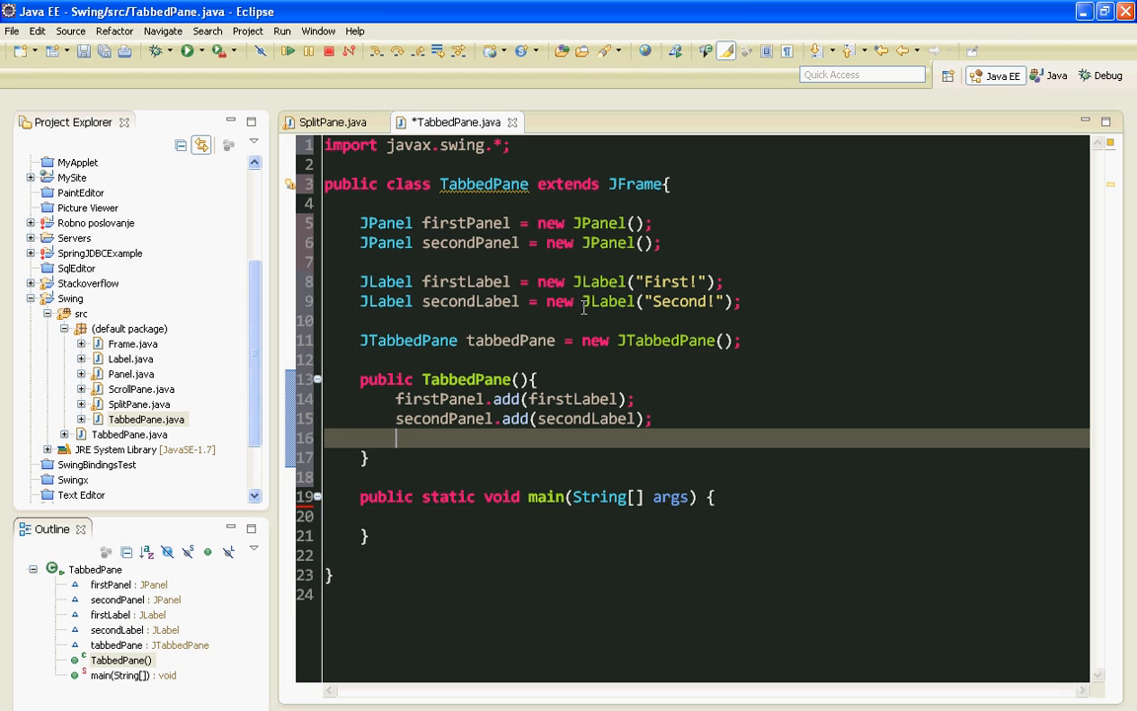
- Add firstPanel to tabbedPane as a tab titled "First panel"
{"action": "type", "text": "tabbedPane."}
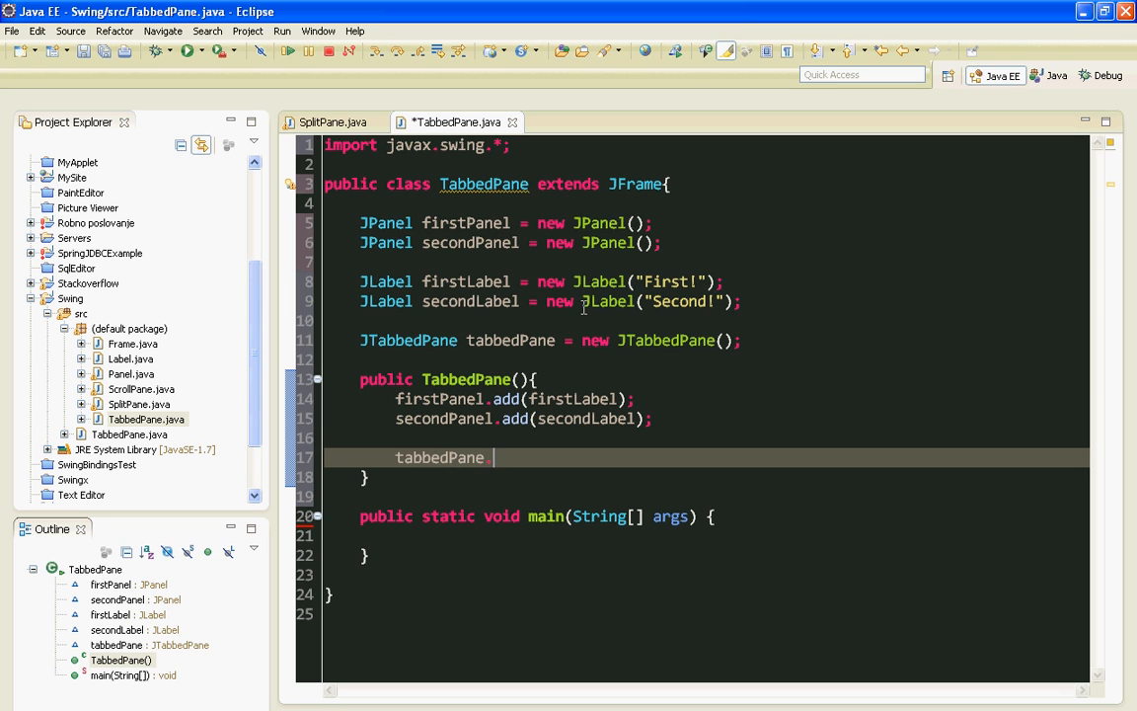
{"action": "type", "text": "add(\"First pa\","}
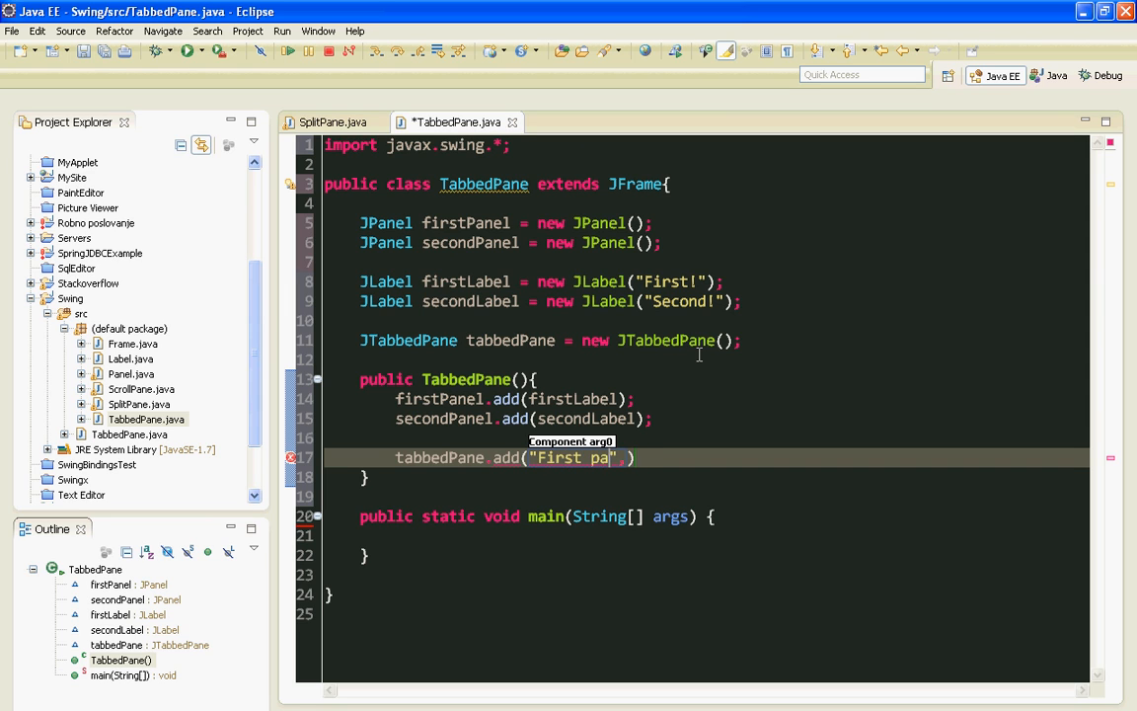
{"action": "type", "text": "ne"}
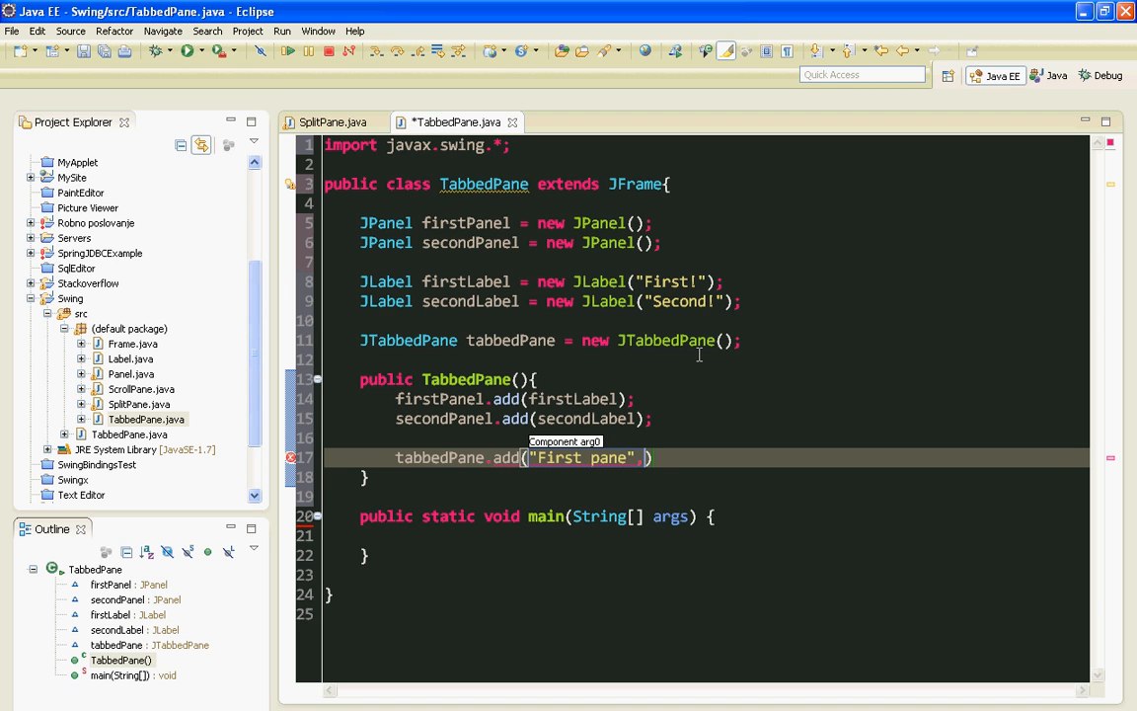
{"action": "type", "text": ",f"}
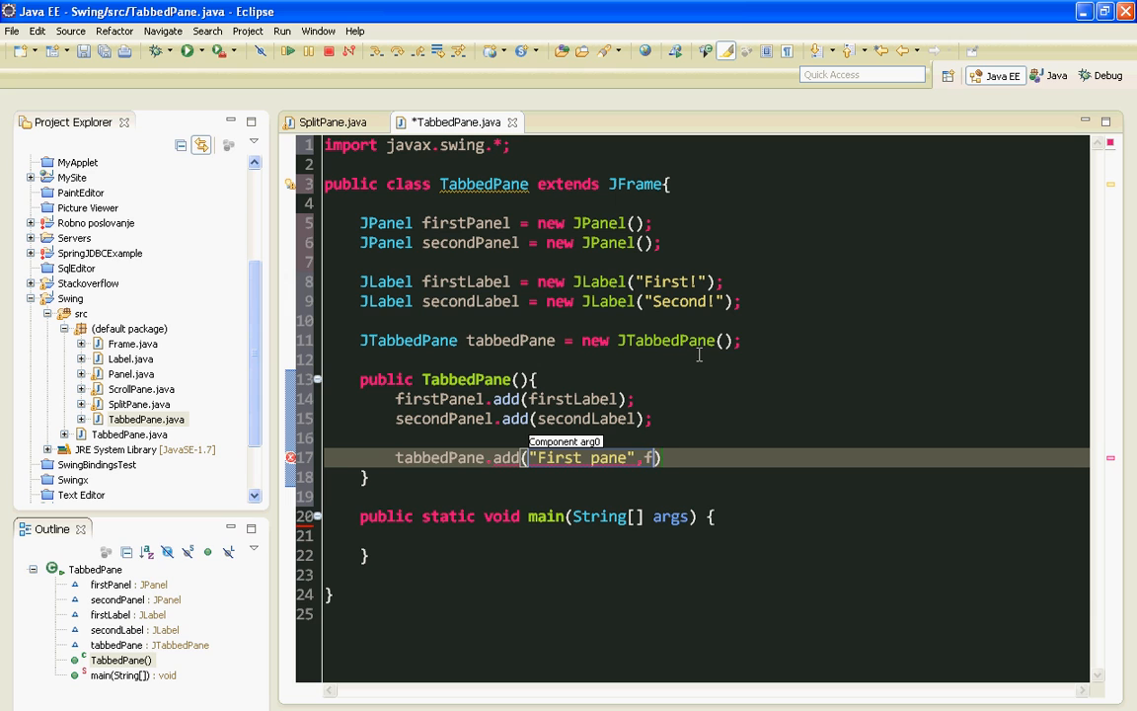
{"action": "type", "text": "irstPanel"}
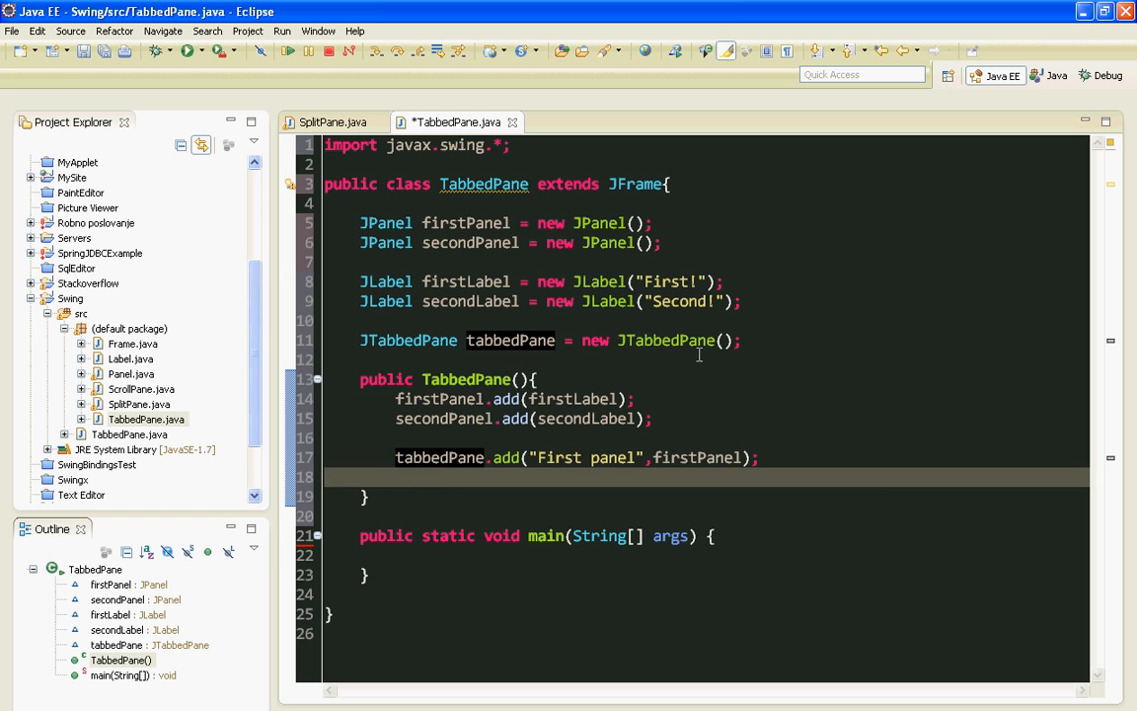
- Add secondPanel to tabbedPane as a tab titled "Second panel"
{"action": "type", "text": "tabbedPan"}
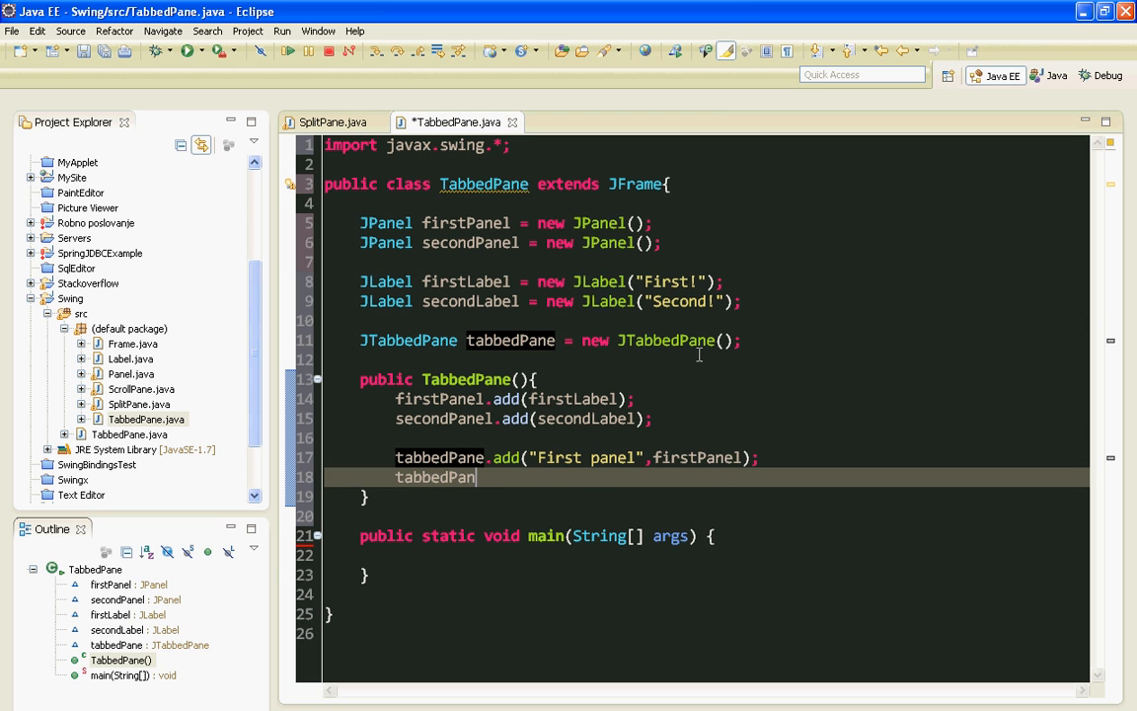
{"action": "type", "text": ".add(component"}
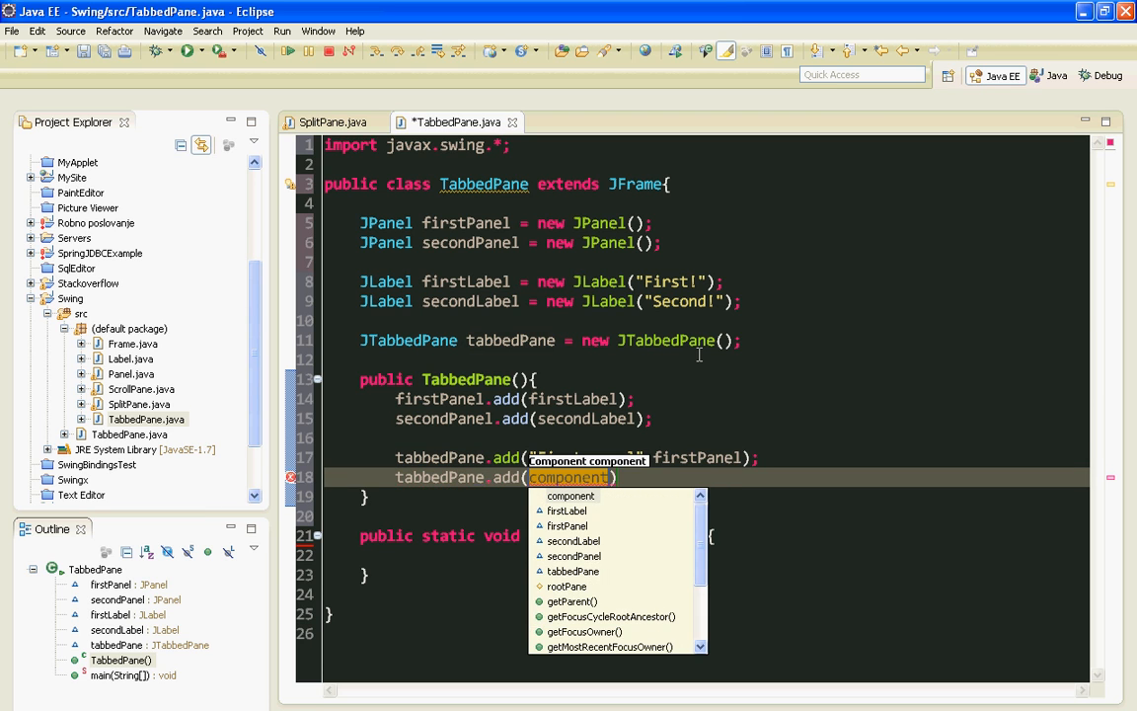
{"action": "type", "text": "\"S\""}
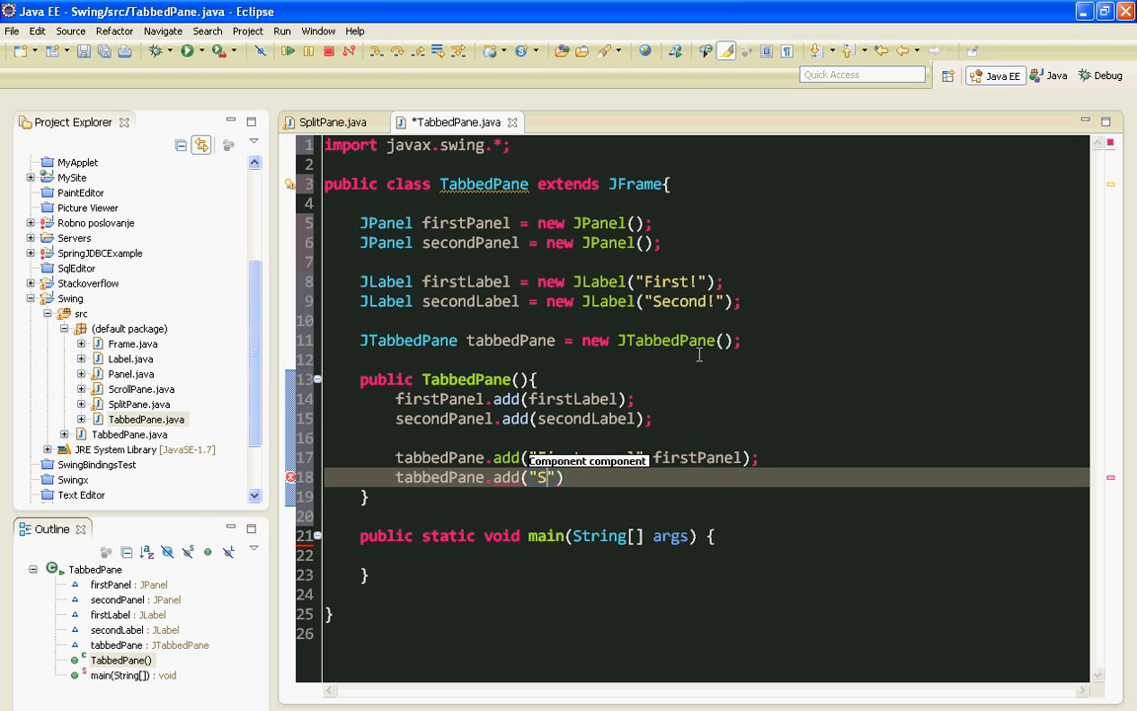
{"action": "type", "text": "econd panel"}
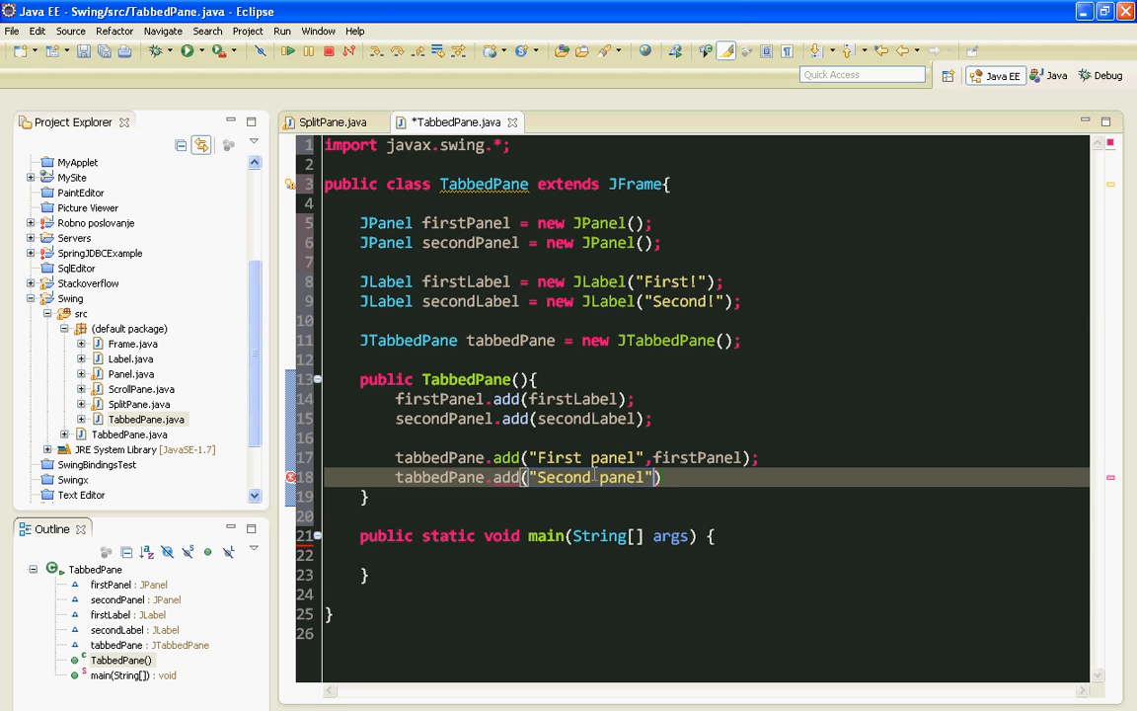
{"action": "type", "text": ",secondPane"}
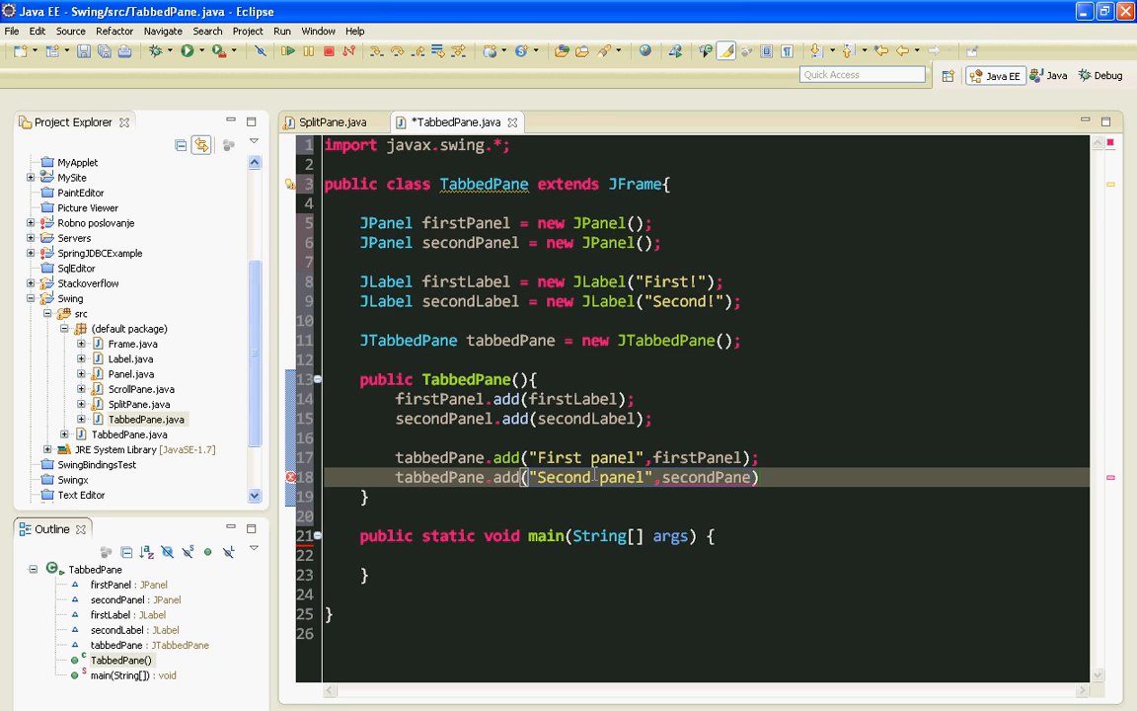
{"action": "key", "text": "Return"}
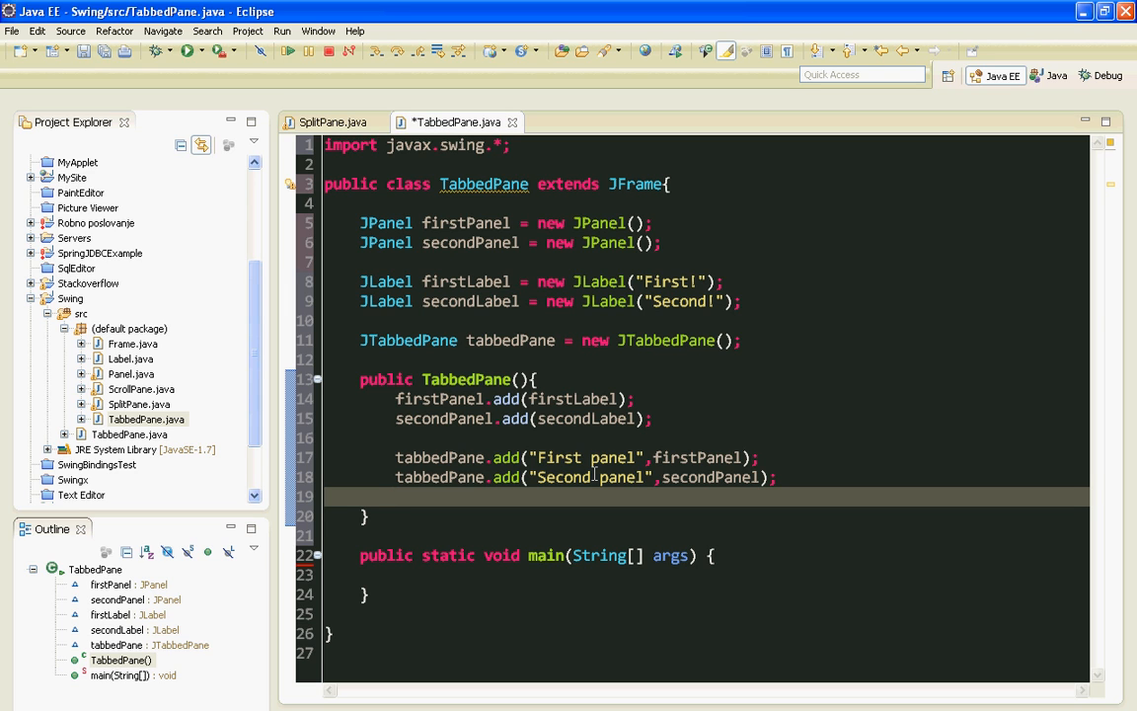
- Add the tabbedPane to the frame with add(tabbedPane);
{"action": "type", "text": "add()"}
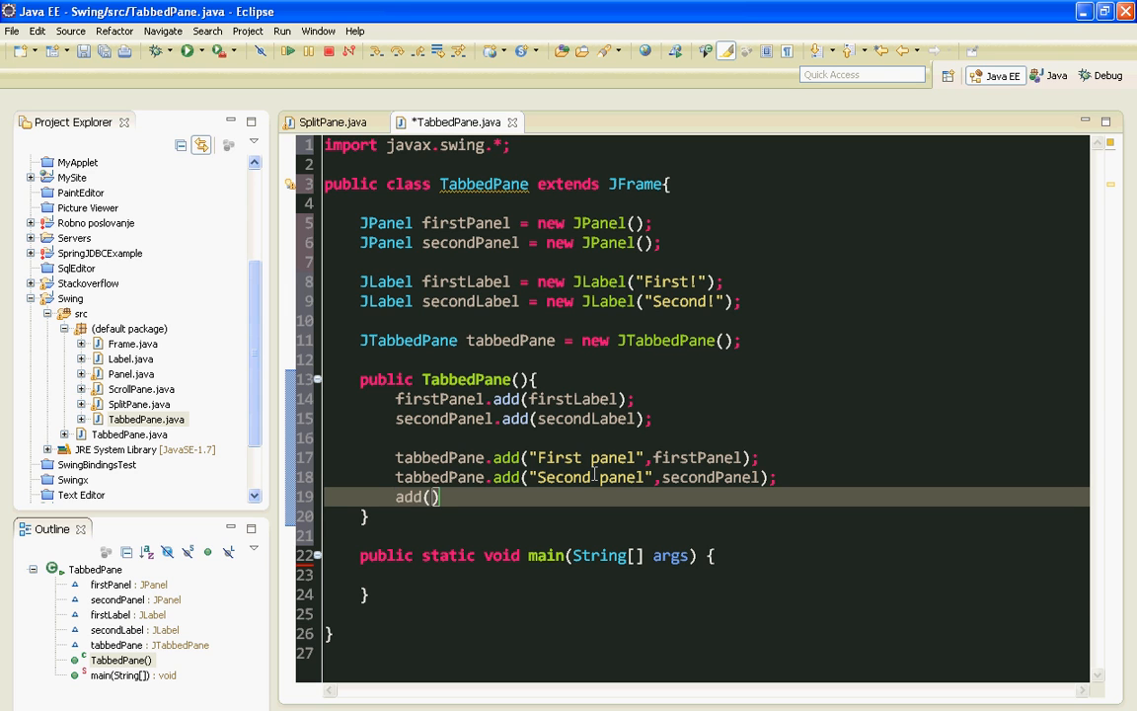
{"action": "type", "text": "tabbedPane"}
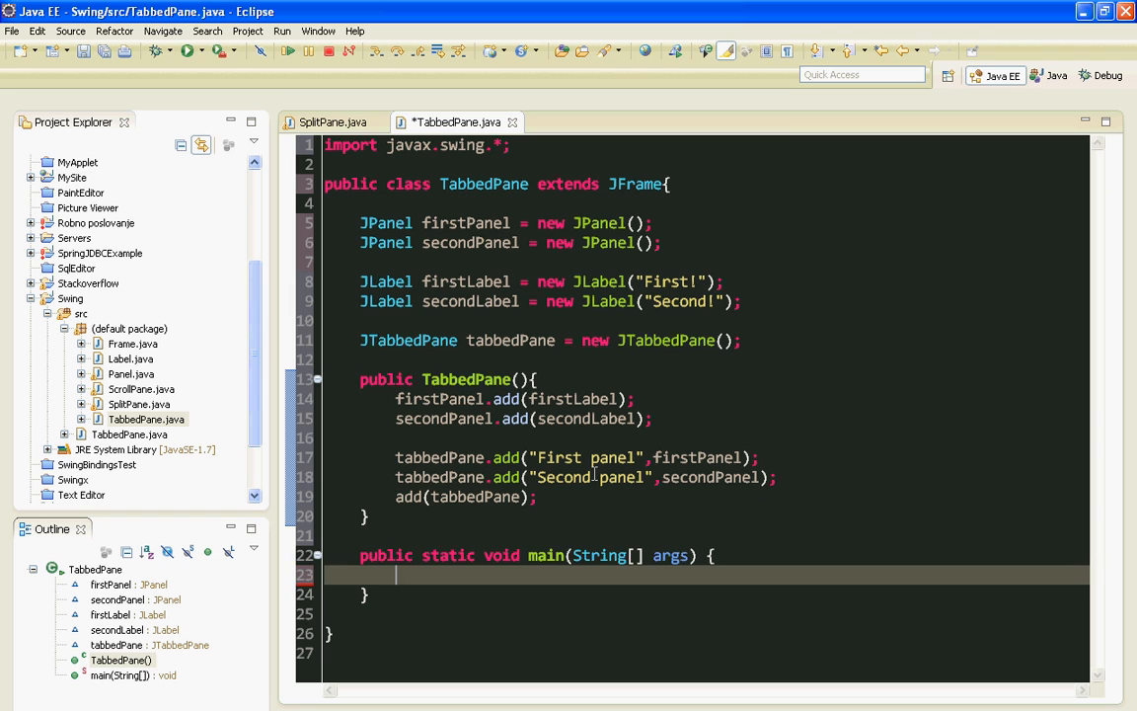
- In main, create TabbedPane tp = new TabbedPane();
{"action": "type", "text": "Tab"}
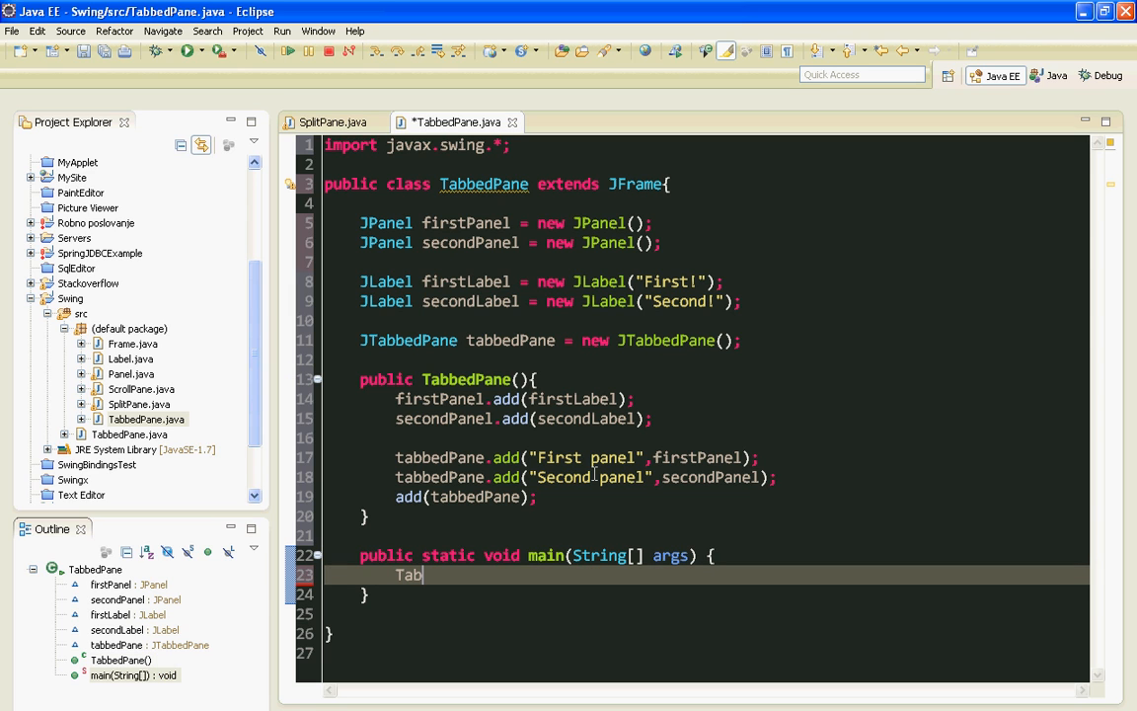
{"action": "type", "text": "bedPane"}
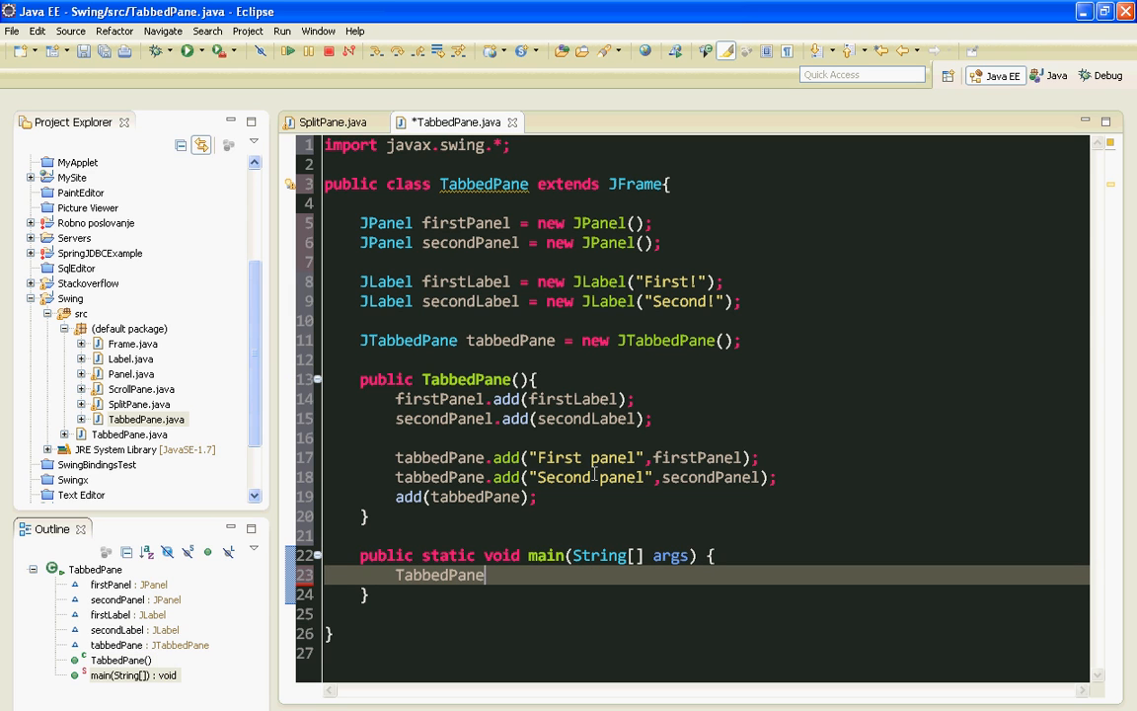
{"action": "type", "text": "tp = new"}
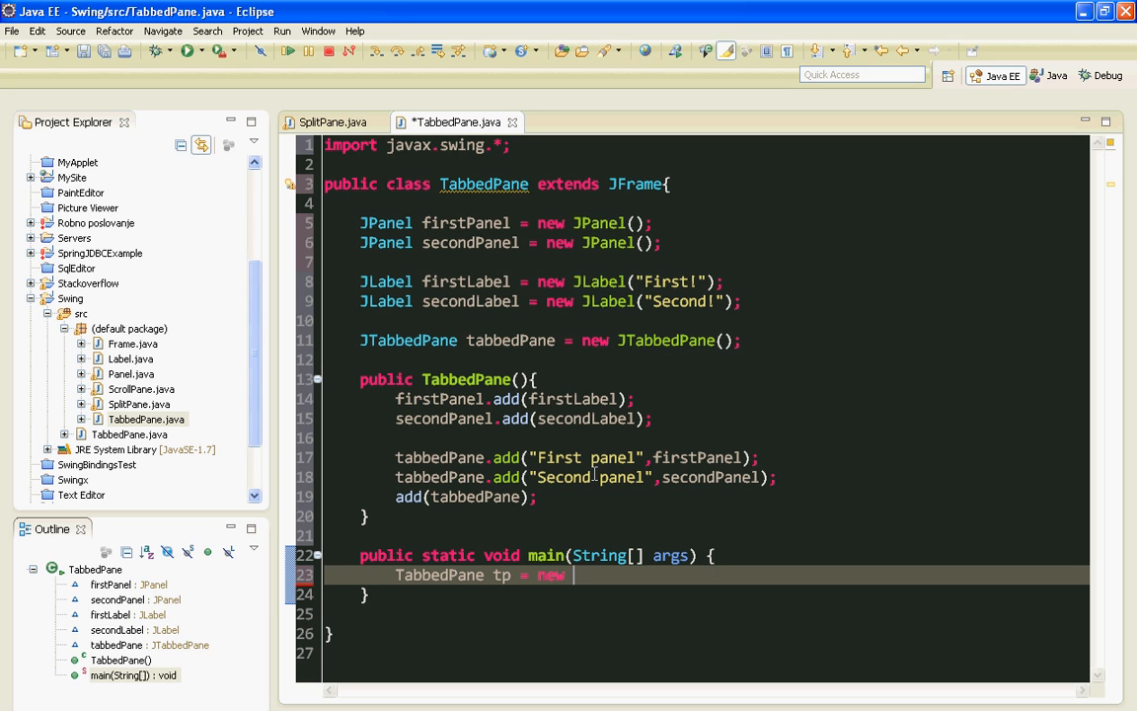
{"action": "type", "text": "TabbedPa"}
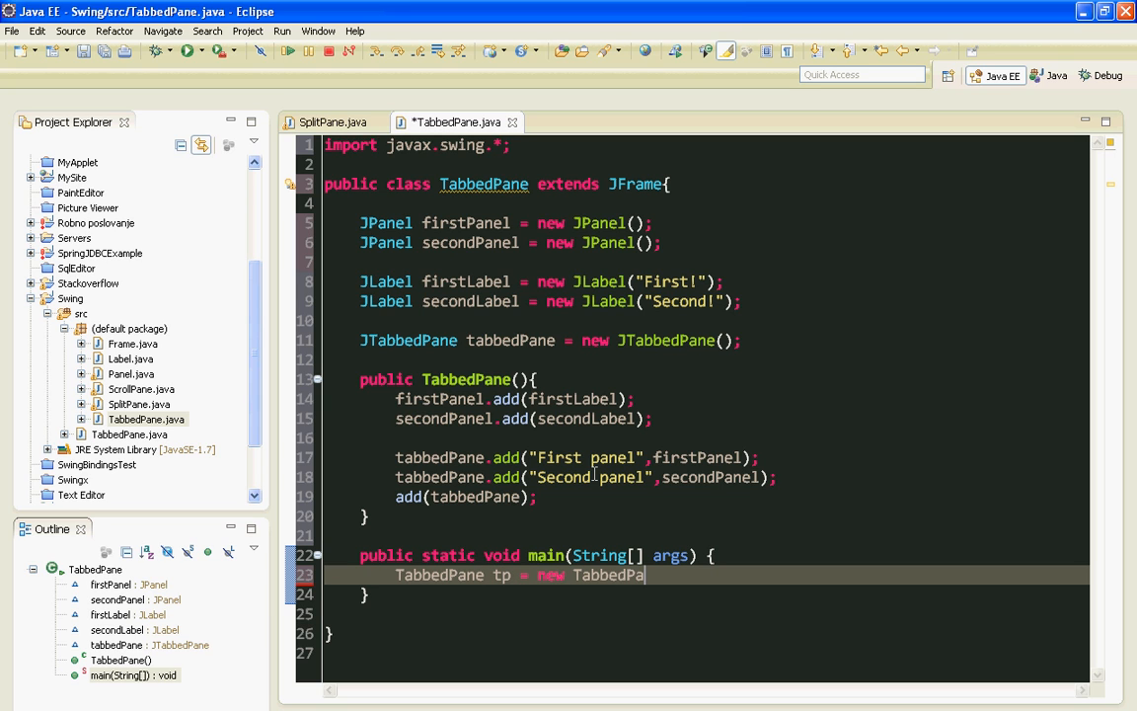
{"action": "type", "text": "()"}
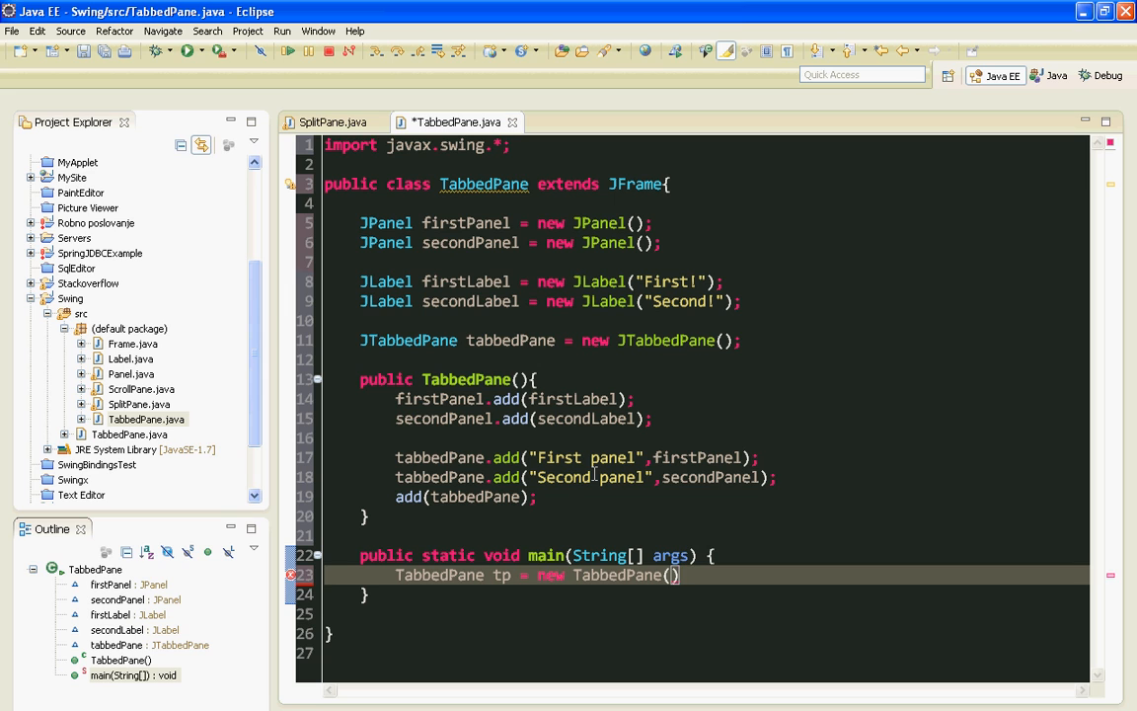
{"action": "type", "text": ";"}
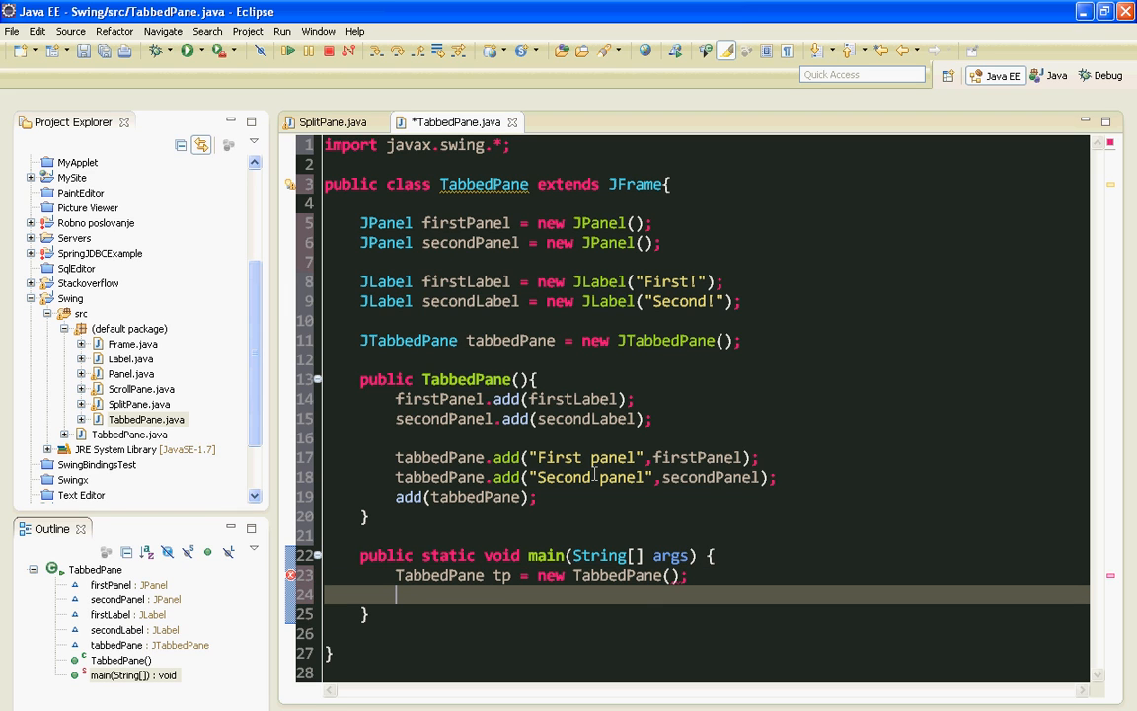
- Set tp to DISPOSE_ON_CLOSE, size 600 by 400, and setVisible(true)
{"action": "type", "text": "tp.s"}
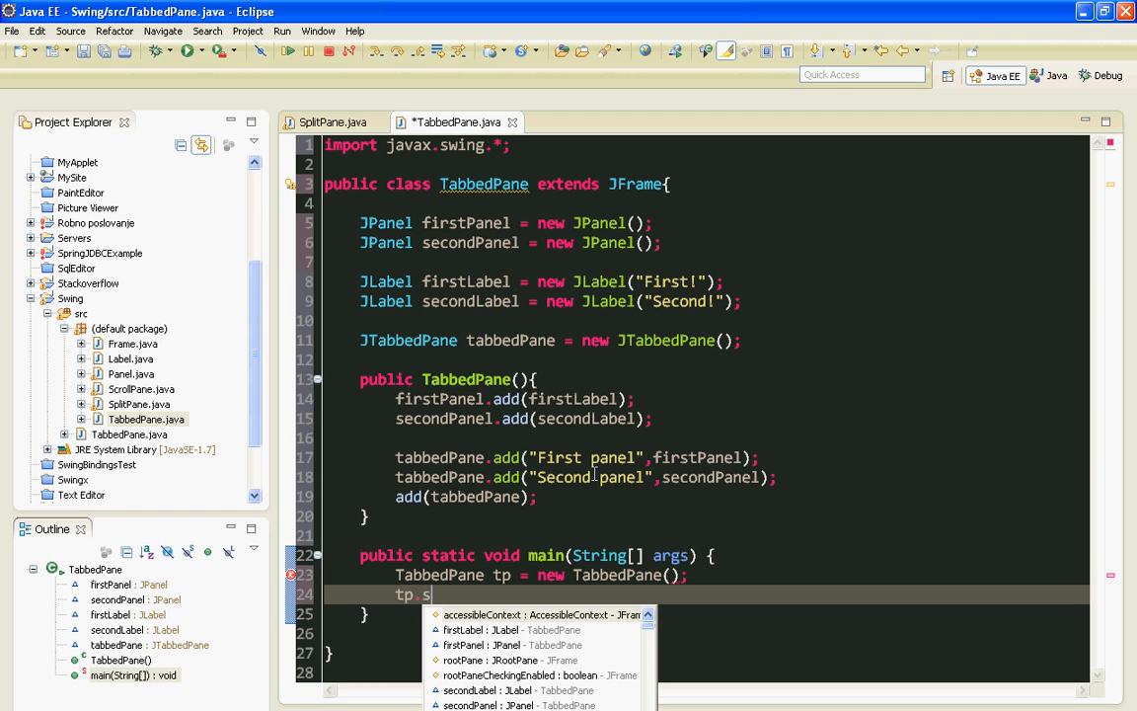
{"action": "type", "text": "et"}
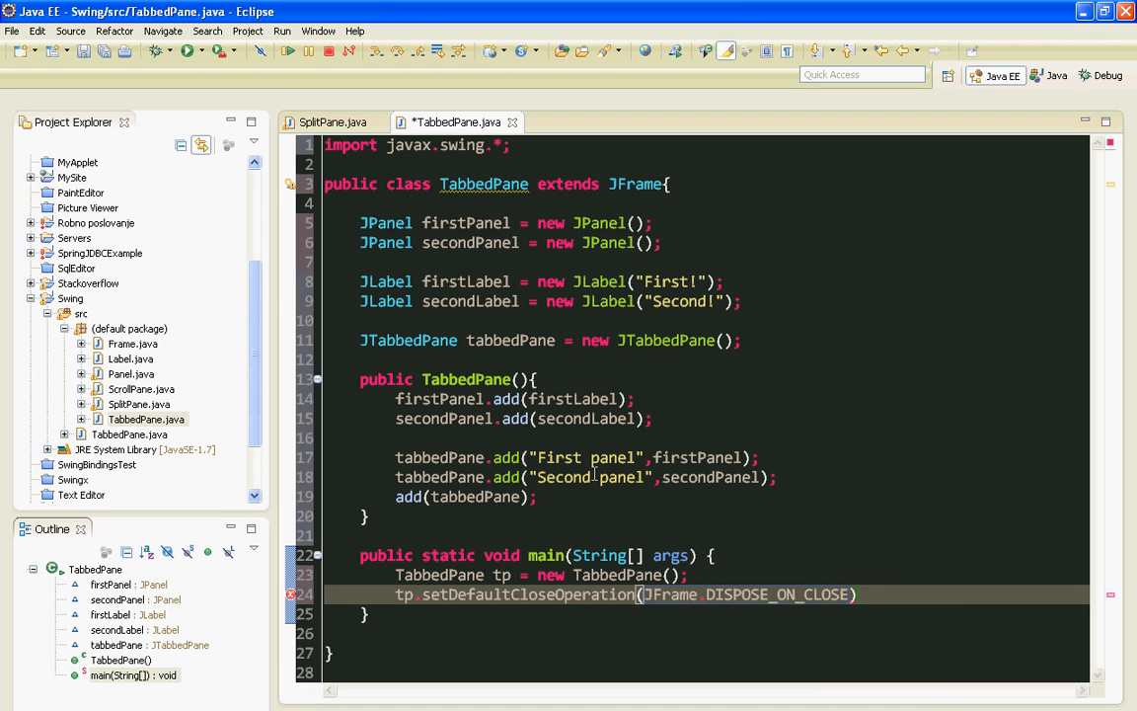
{"action": "type", "text": "tp."}
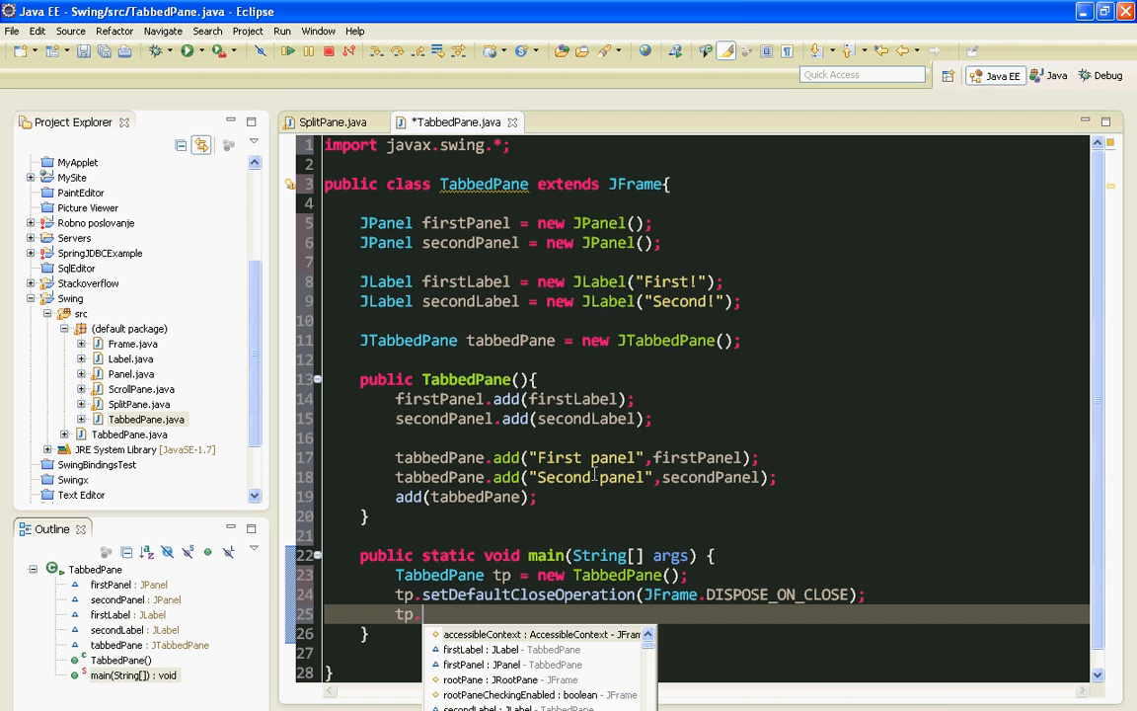
{"action": "type", "text": "setSize(600,400);"}
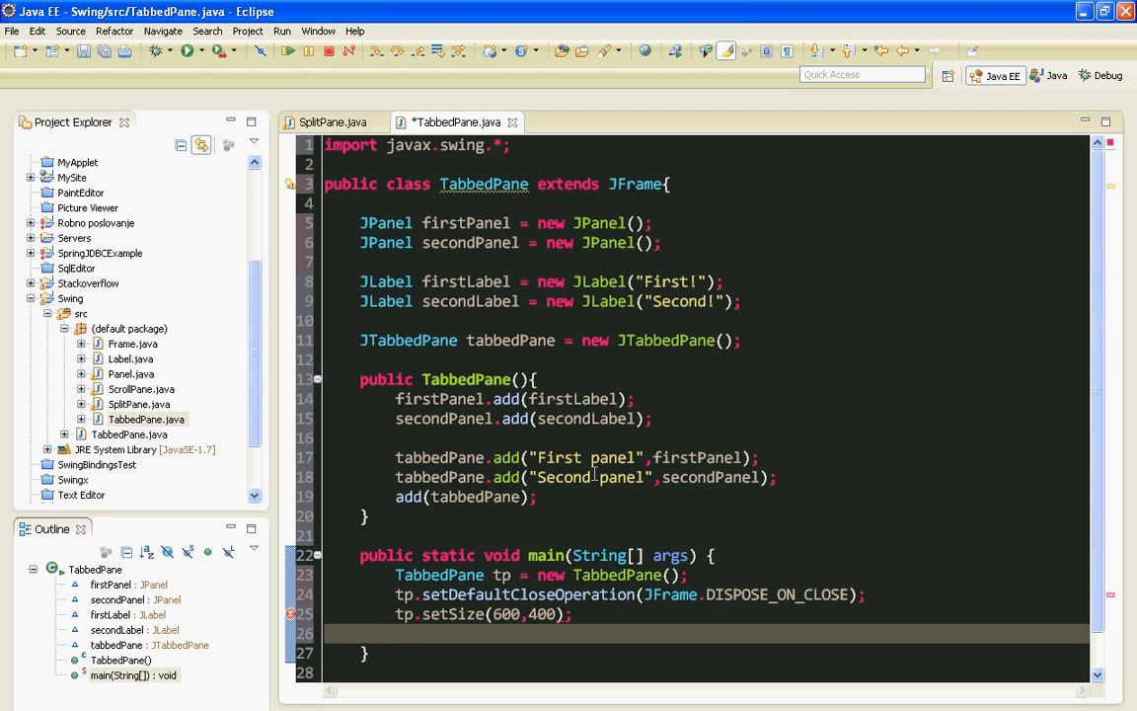
{"action": "type", "text": "tp."}
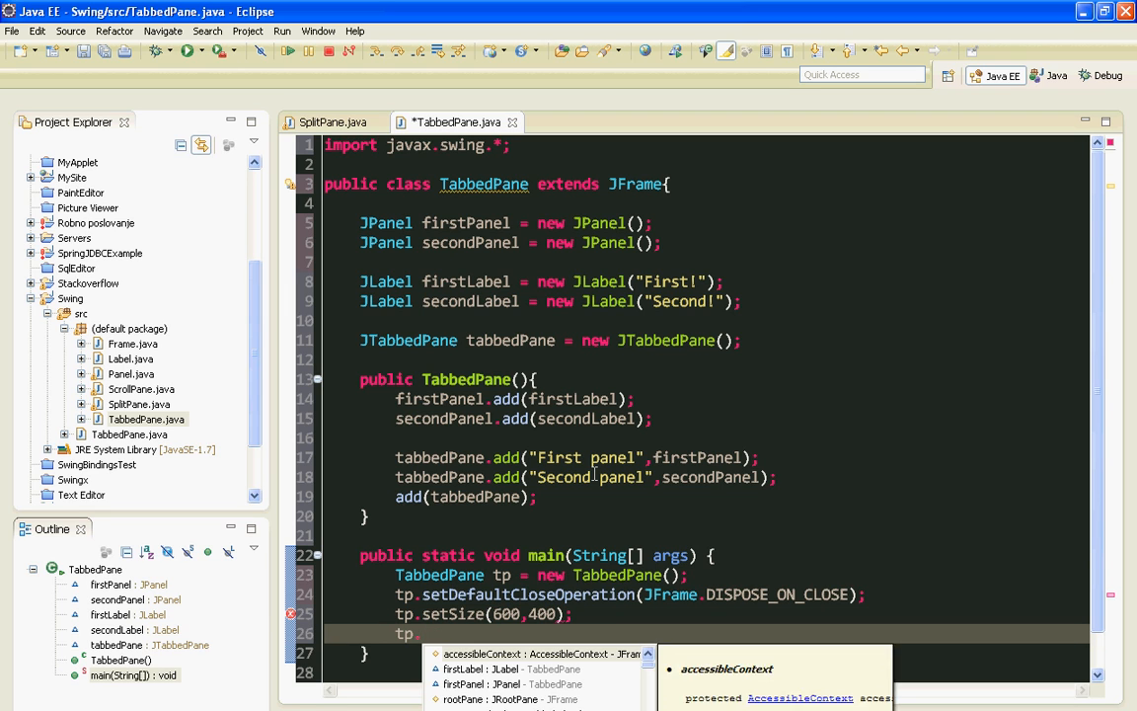
{"action": "type", "text": "setVisible(true);"}
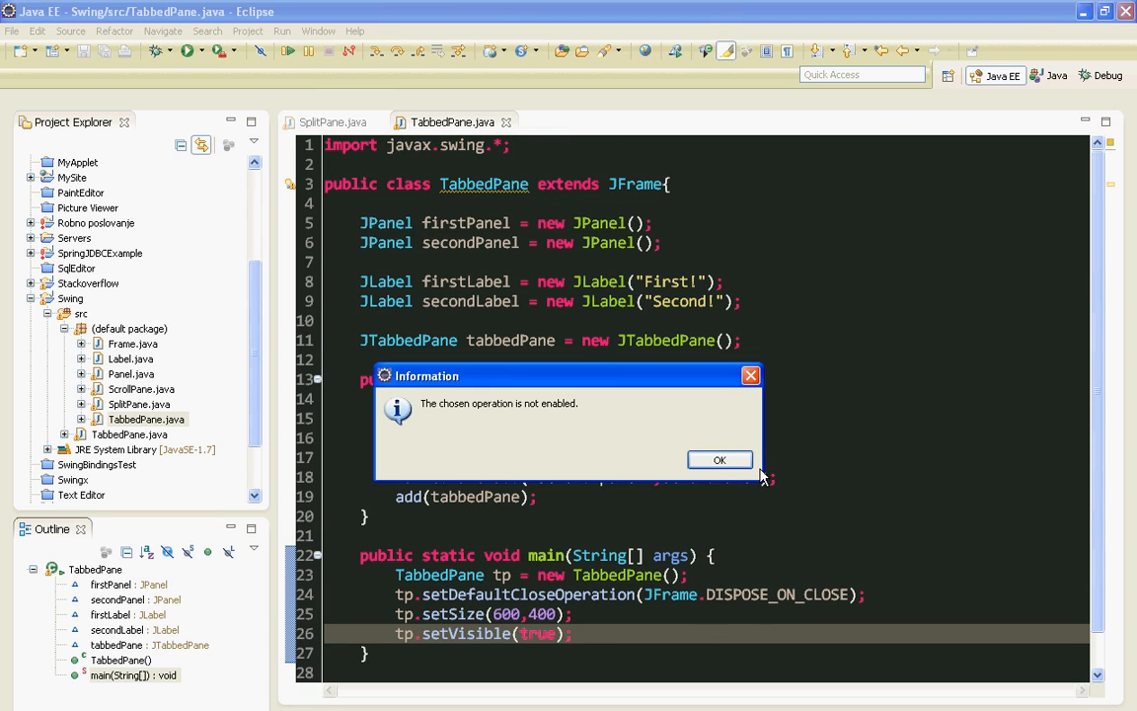
- Run TabbedPane, check the Second panel tab shows its label, then close the app window
{"action": "left_click", "coordinate": [718, 458]}
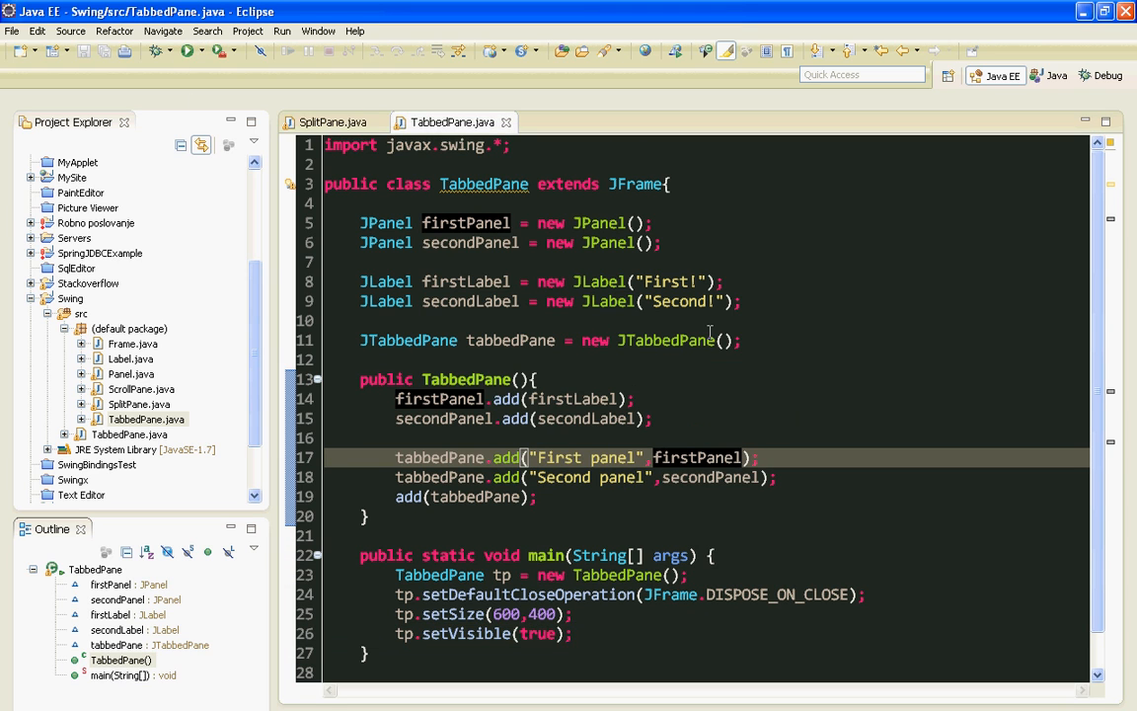
{"action": "left_click", "coordinate": [186, 56]}
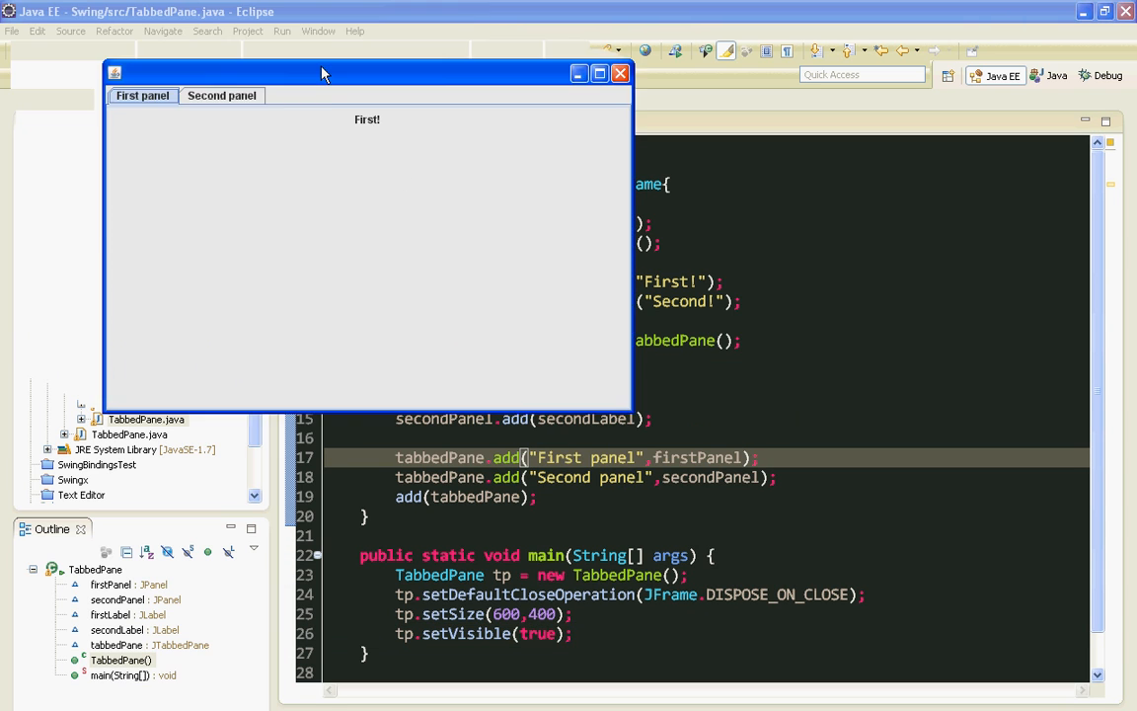
{"action": "left_click_drag", "start_coordinate": [320, 75], "coordinate": [411, 127]}
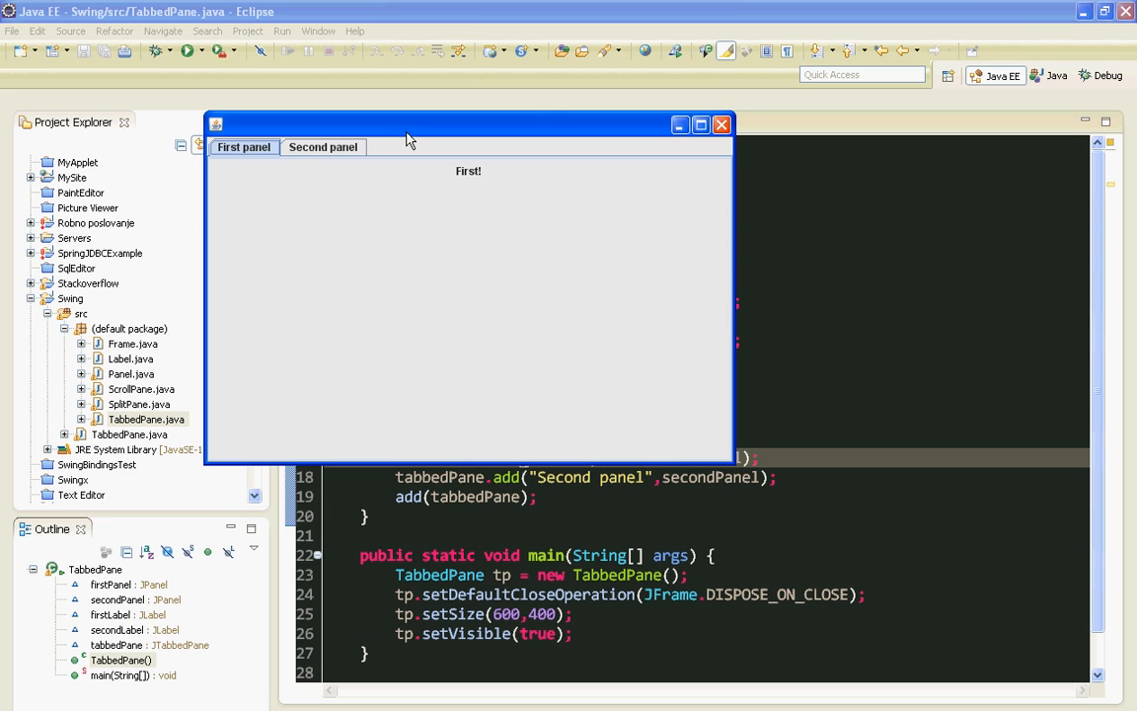
{"action": "mouse_move", "coordinate": [265, 154]}
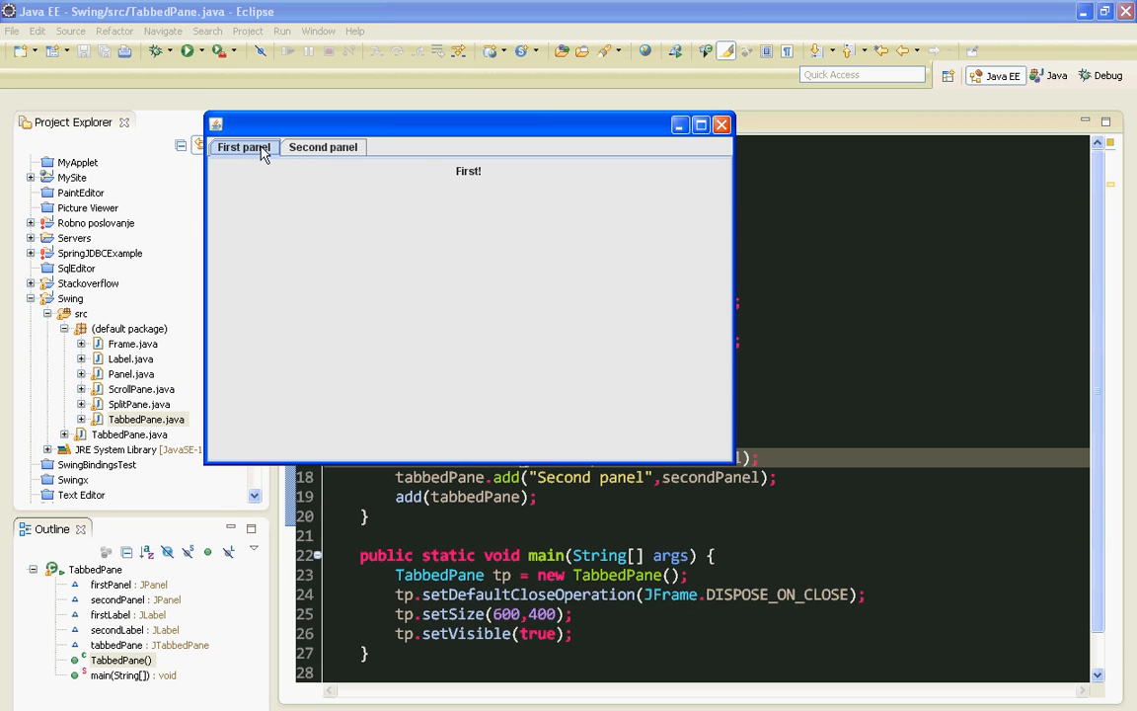
{"action": "left_click", "coordinate": [324, 146]}
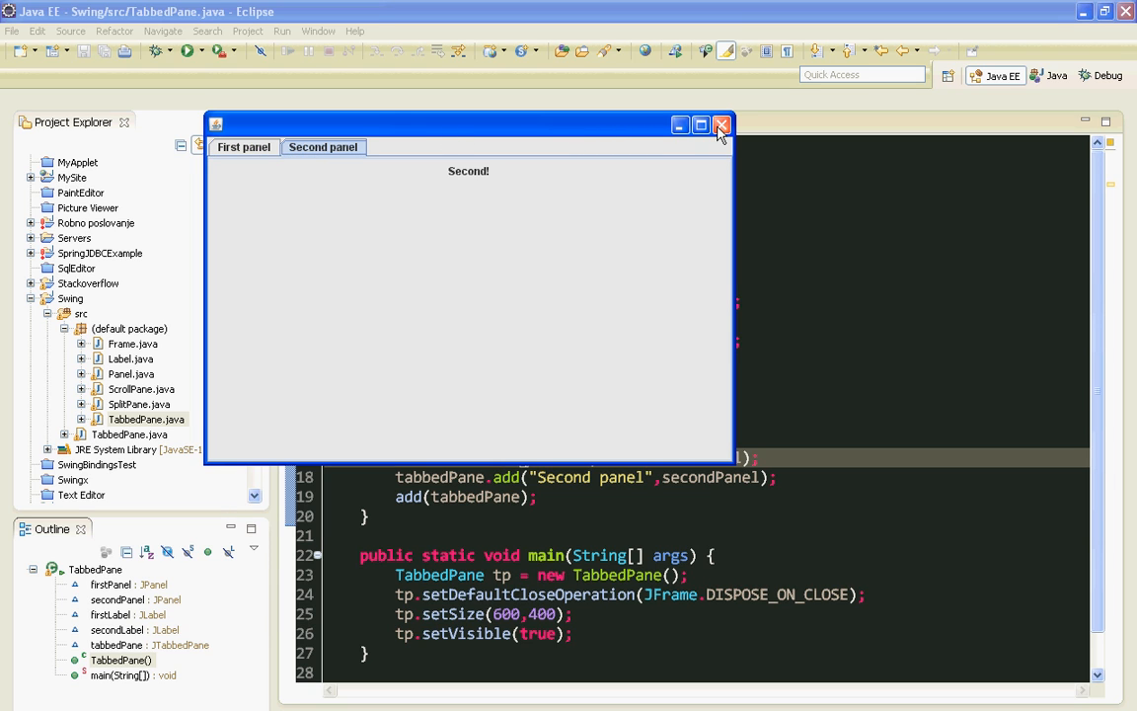
{"action": "left_click", "coordinate": [720, 124]}
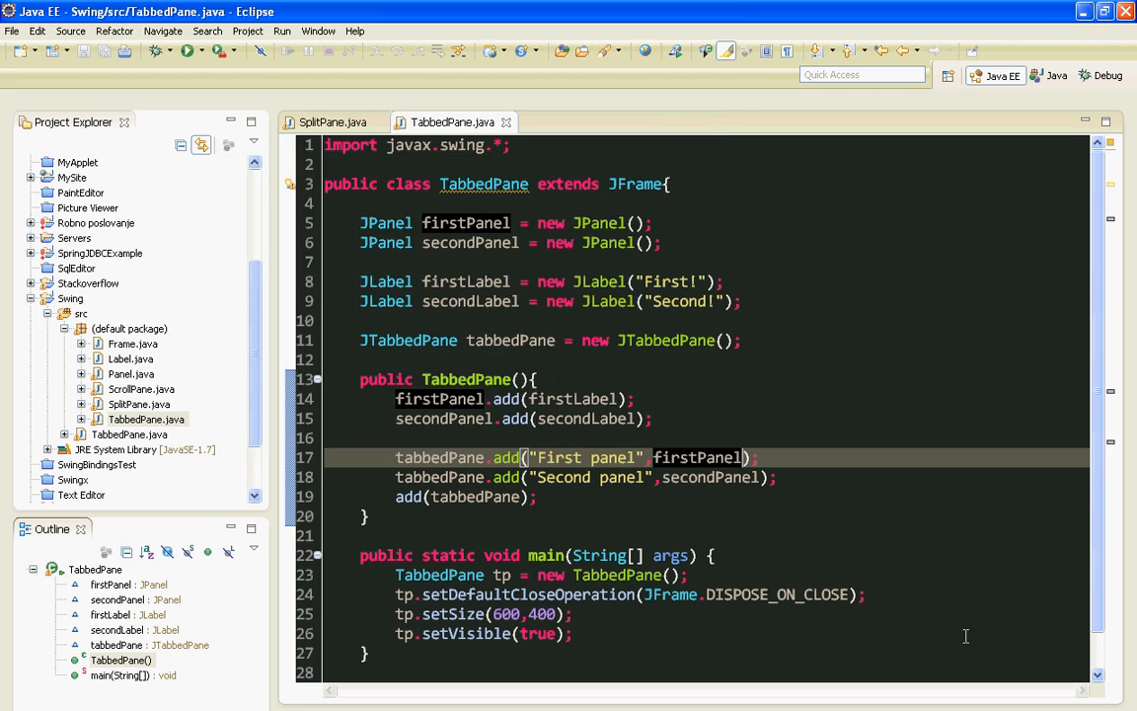